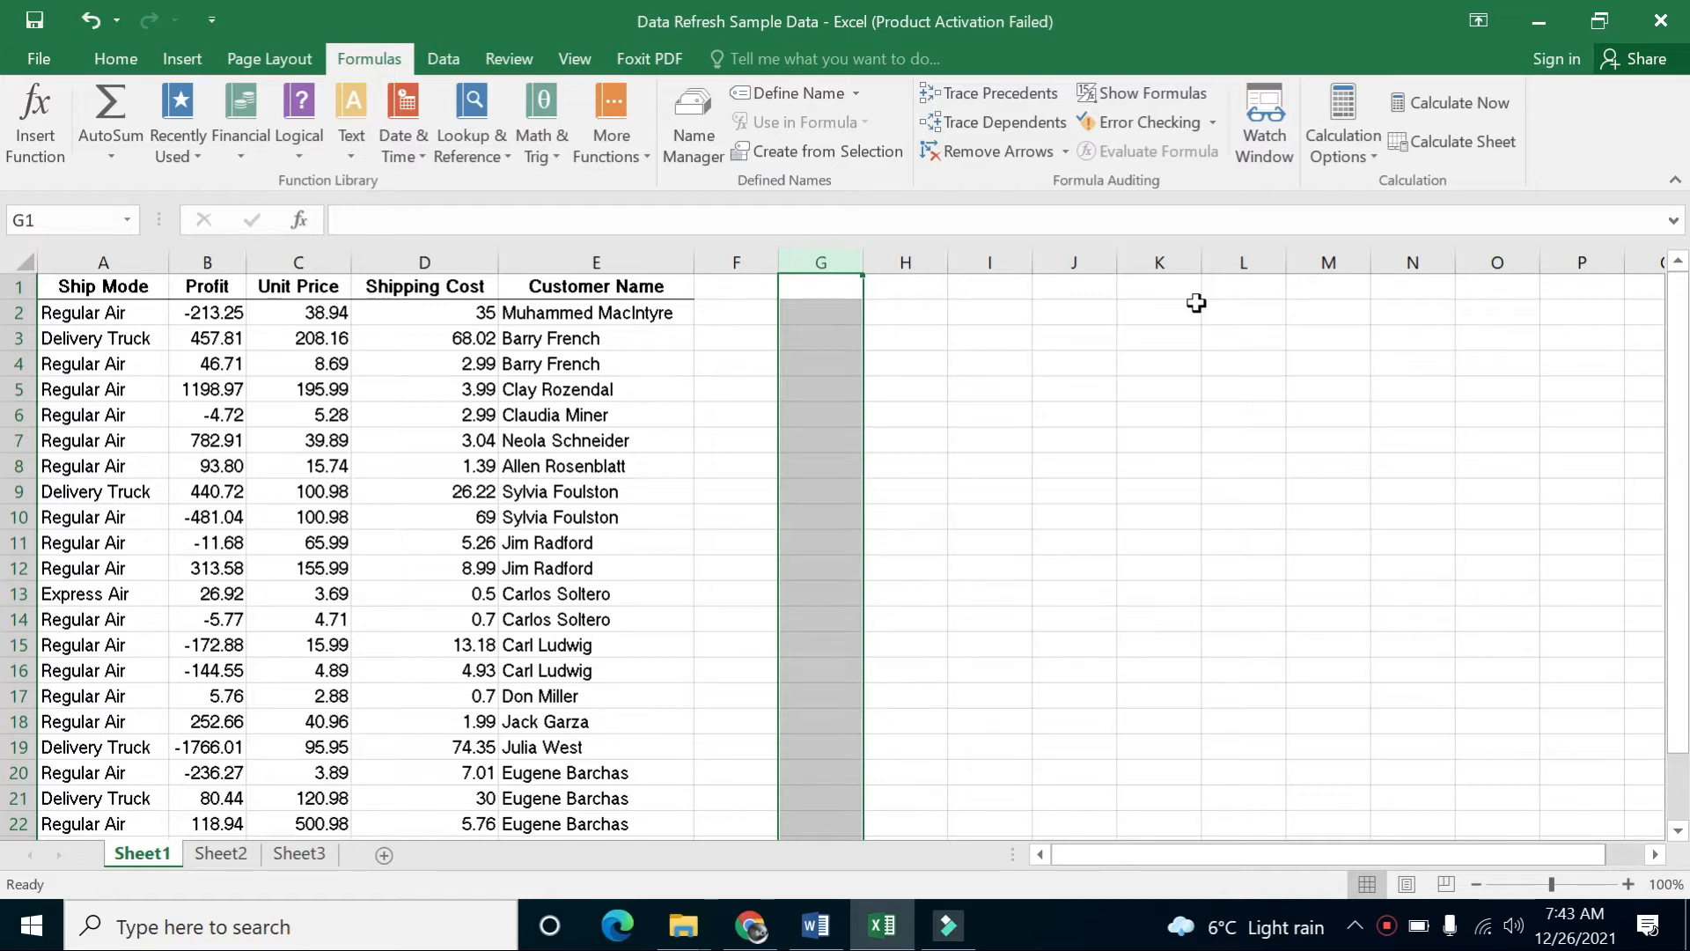
mouse_move(816, 926)
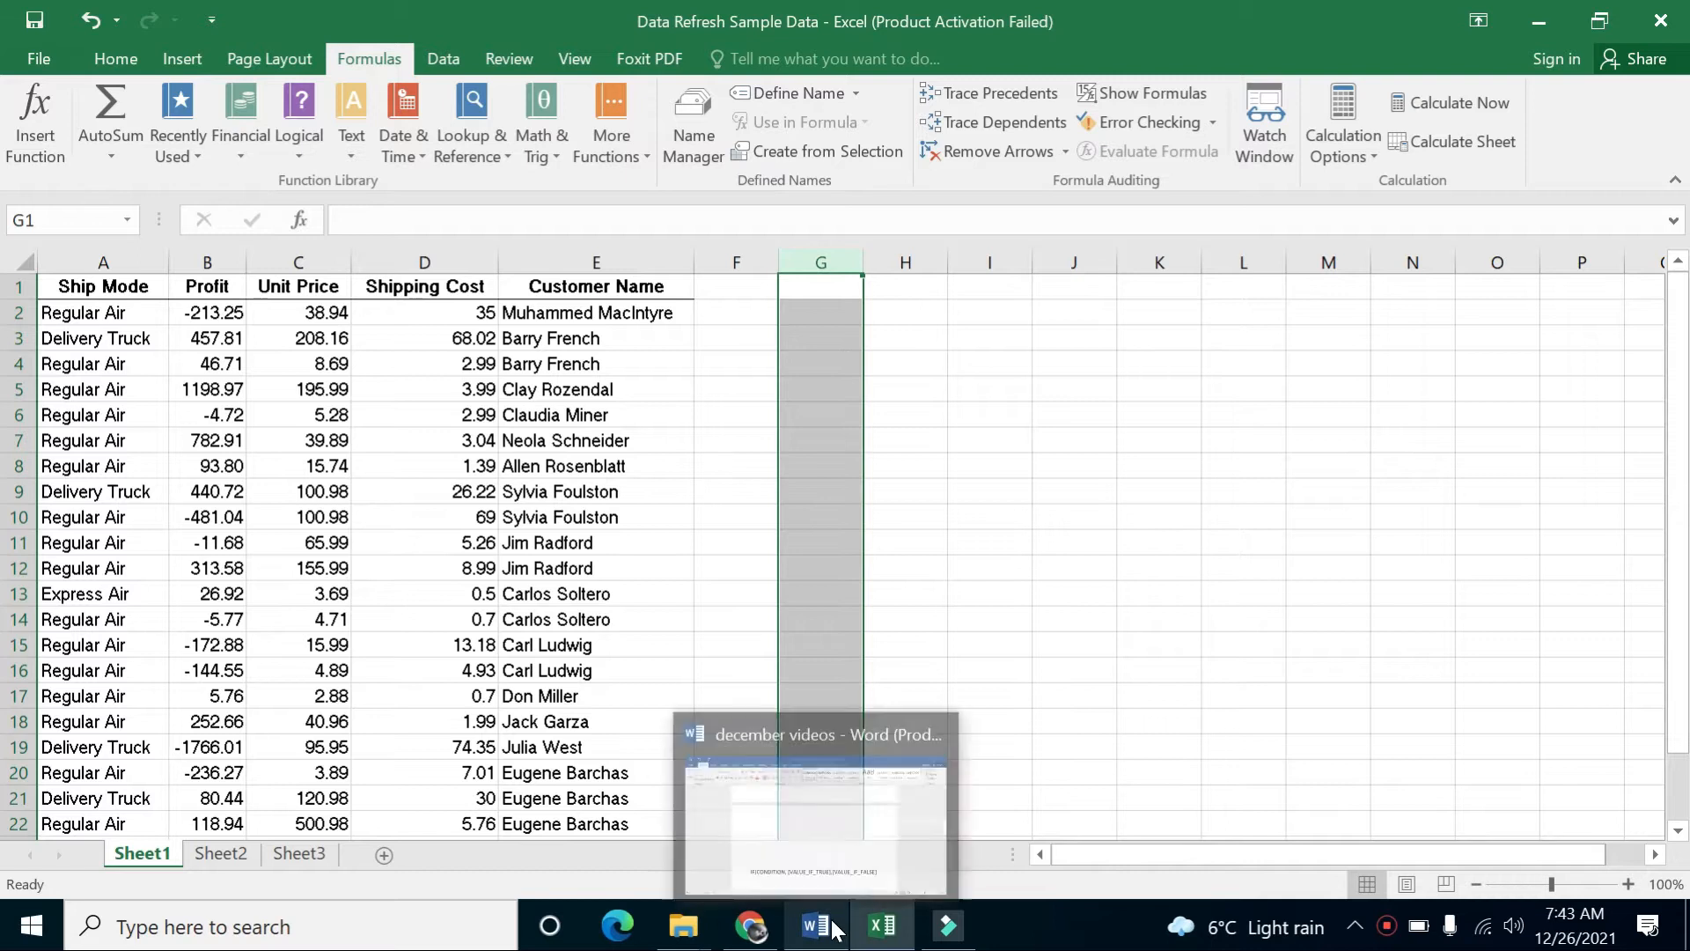
Type the IF syntax IF(CONDITION, [VALUE_IF_TRUE],[VALUE_IF_FALSE]) into the 'december videos' Word notes
click(813, 804)
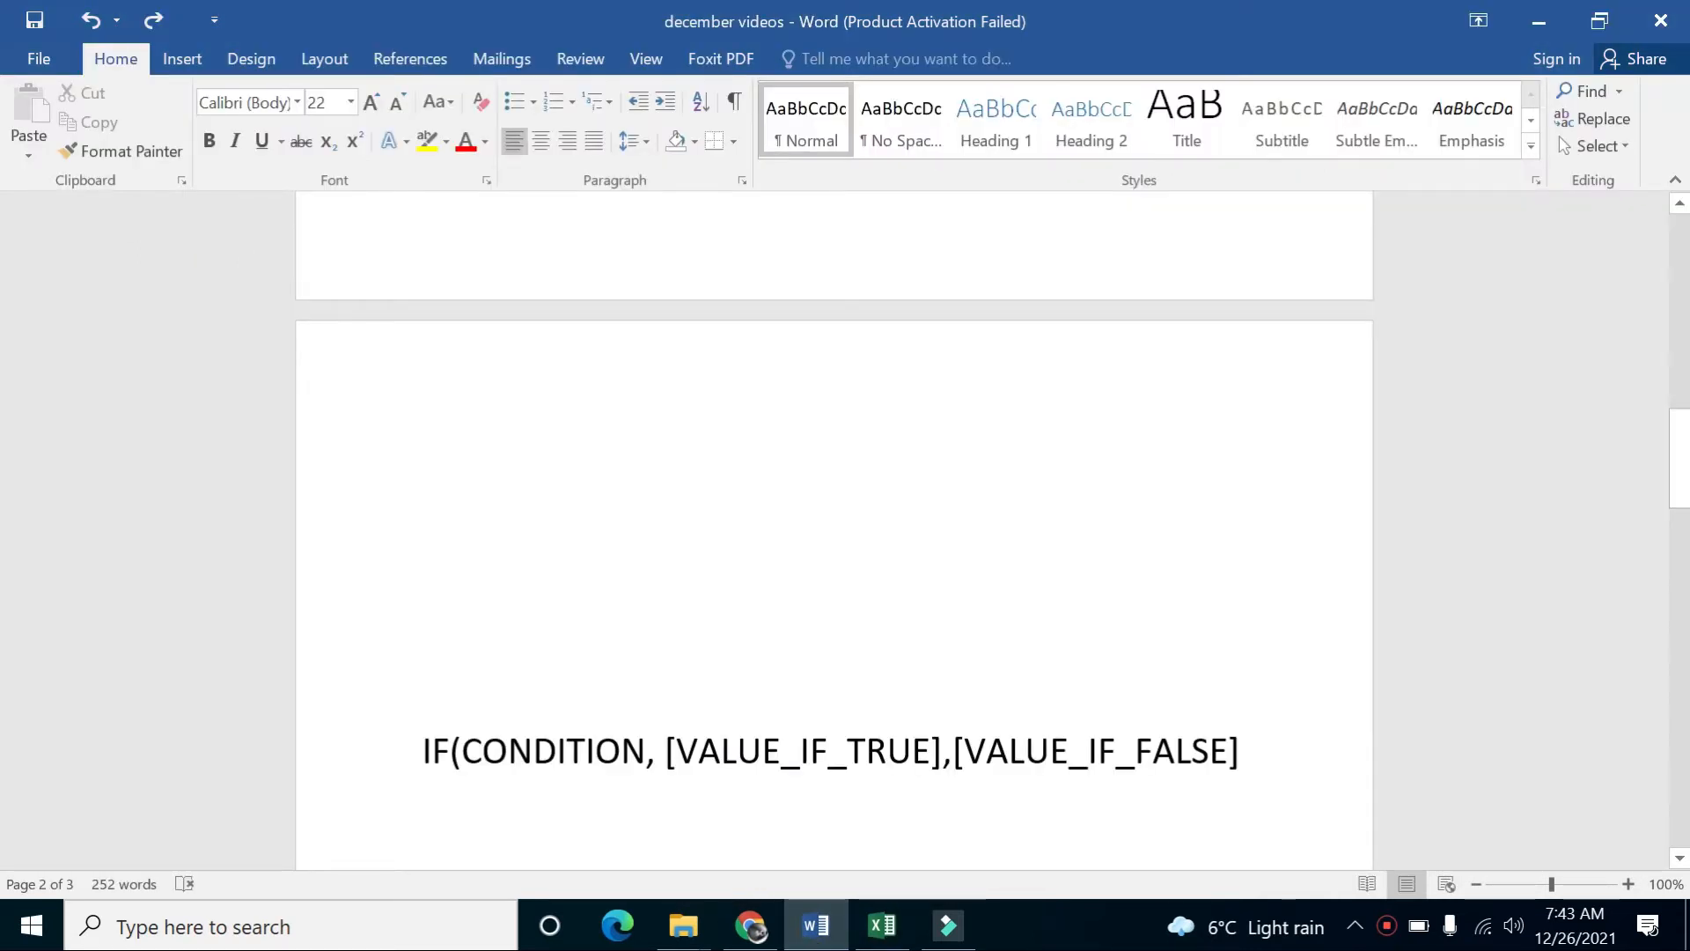
click(1239, 751)
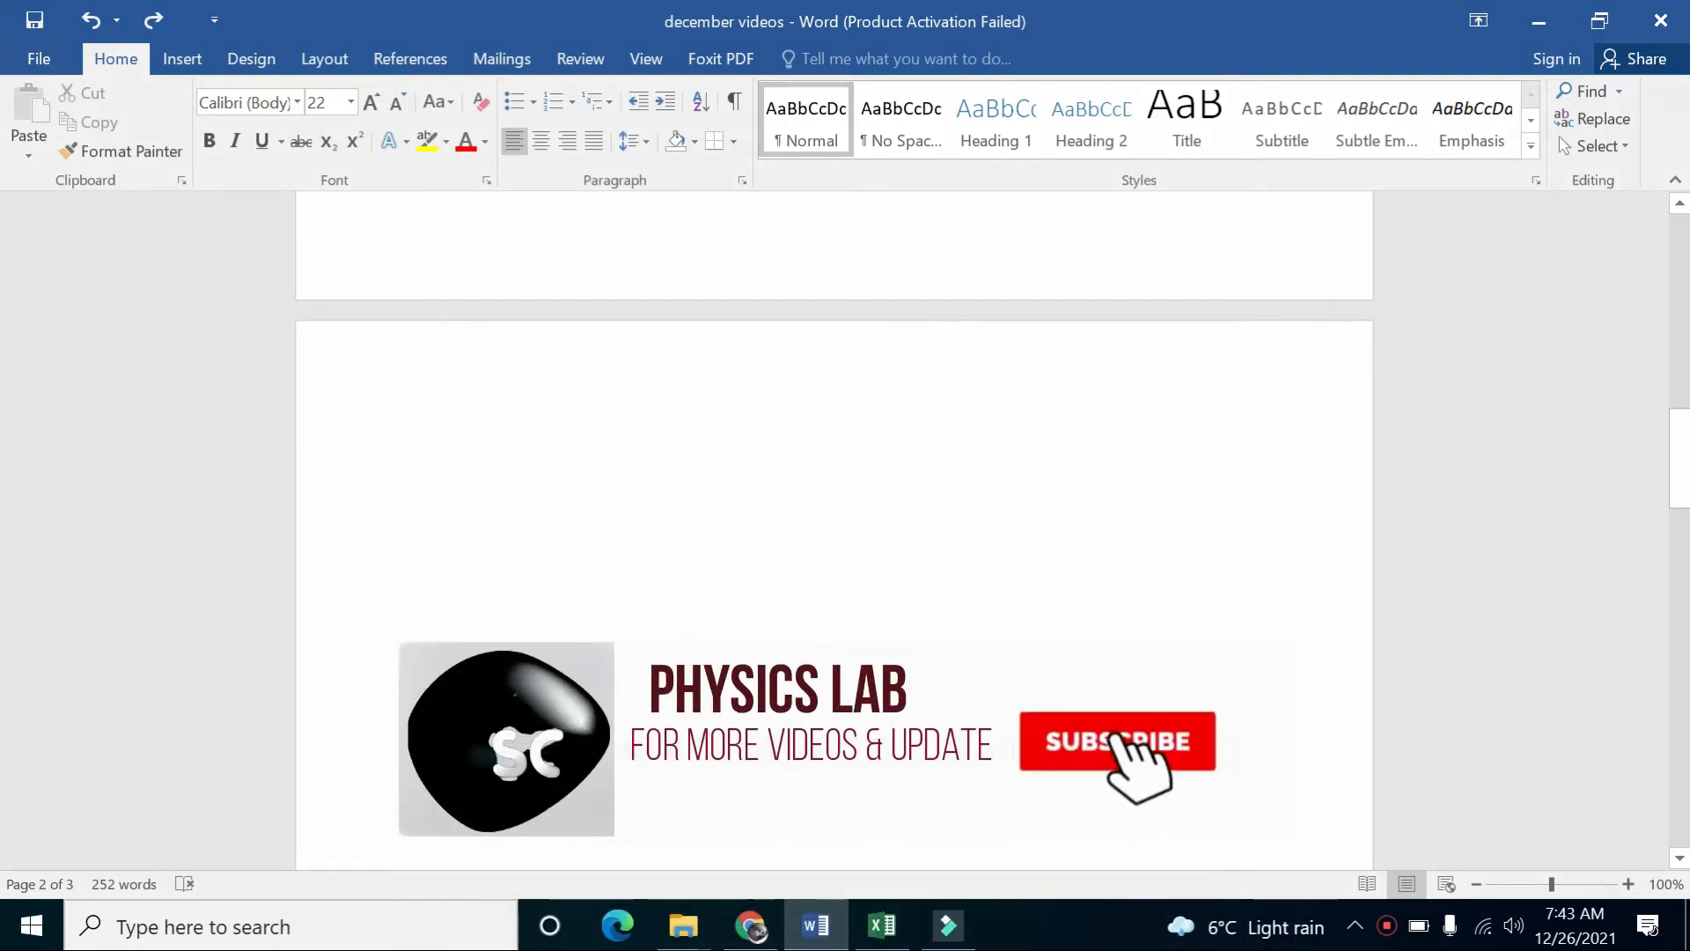
click(1115, 740)
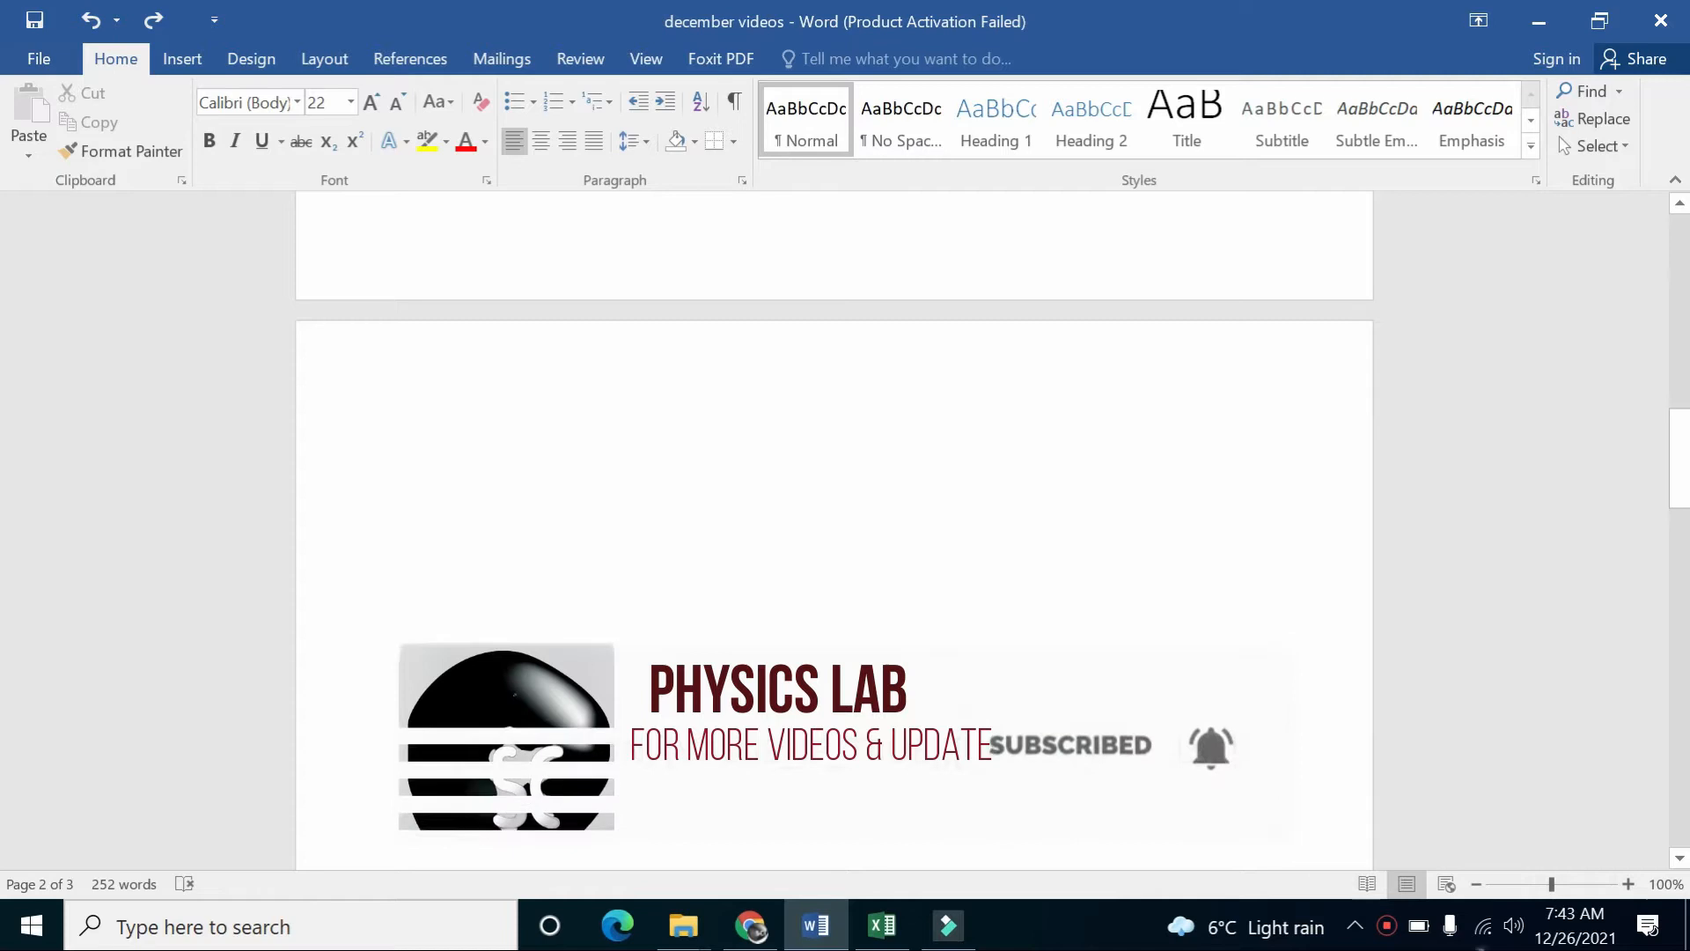
text(IF(CONDITION, [VALUE_IF_TRUE],[VALUE_IF_FALSE])
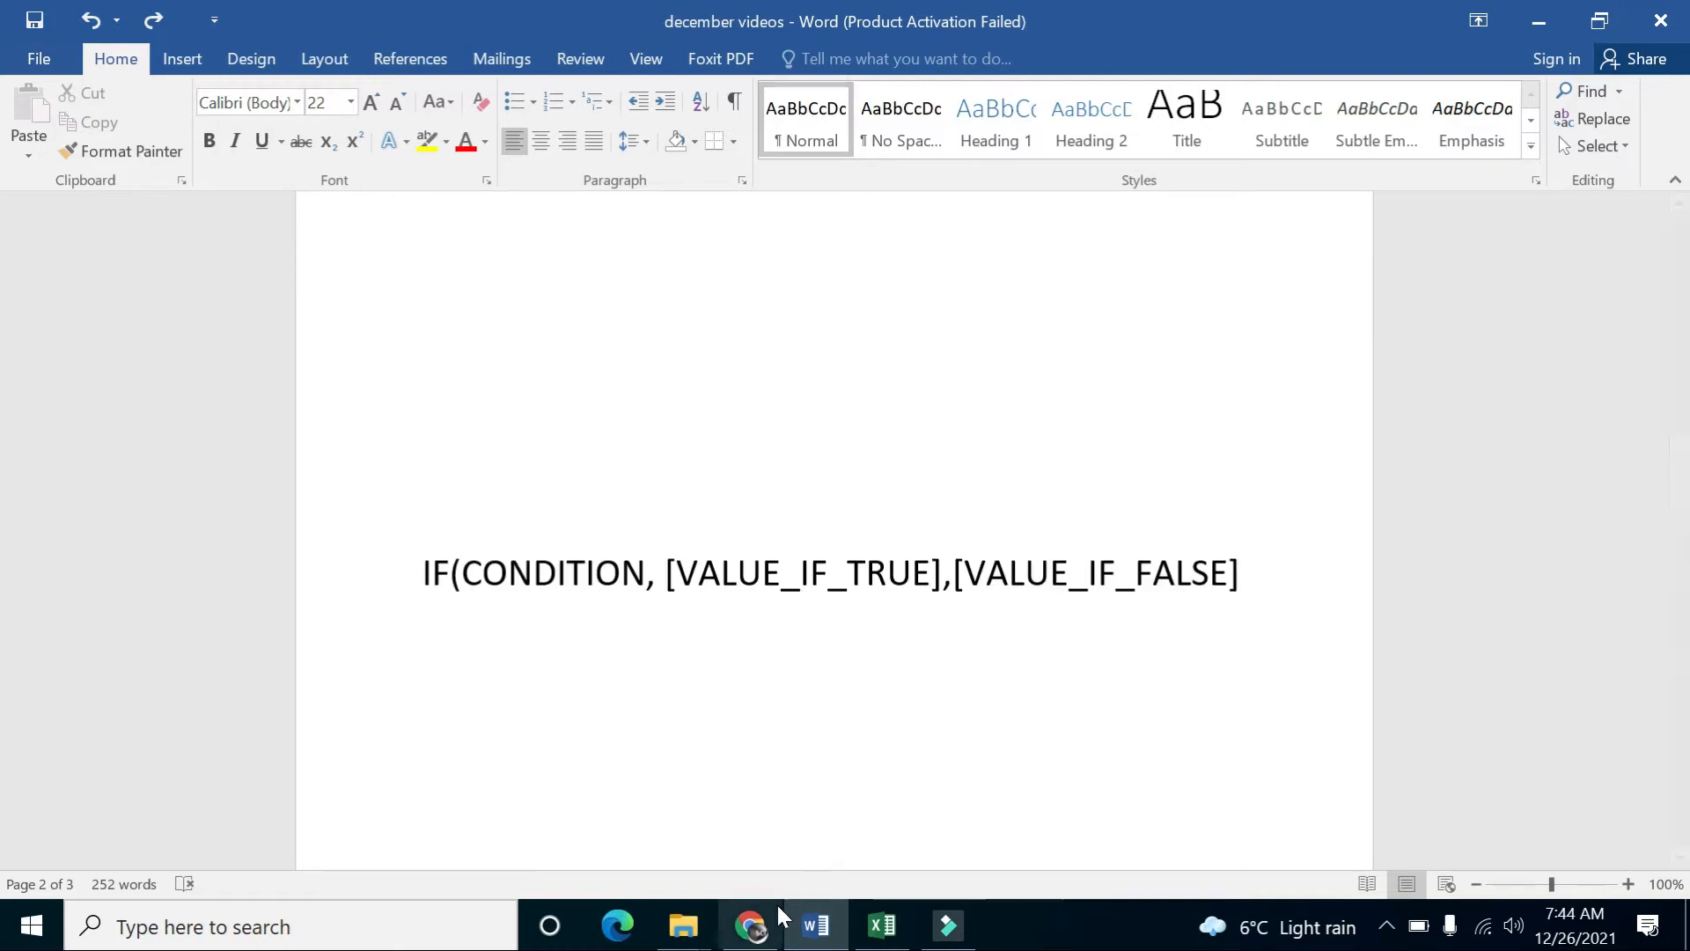
Enter 'IF_CONDITION PRACTICAL' in cell F1 and widen column F to fit it
click(880, 925)
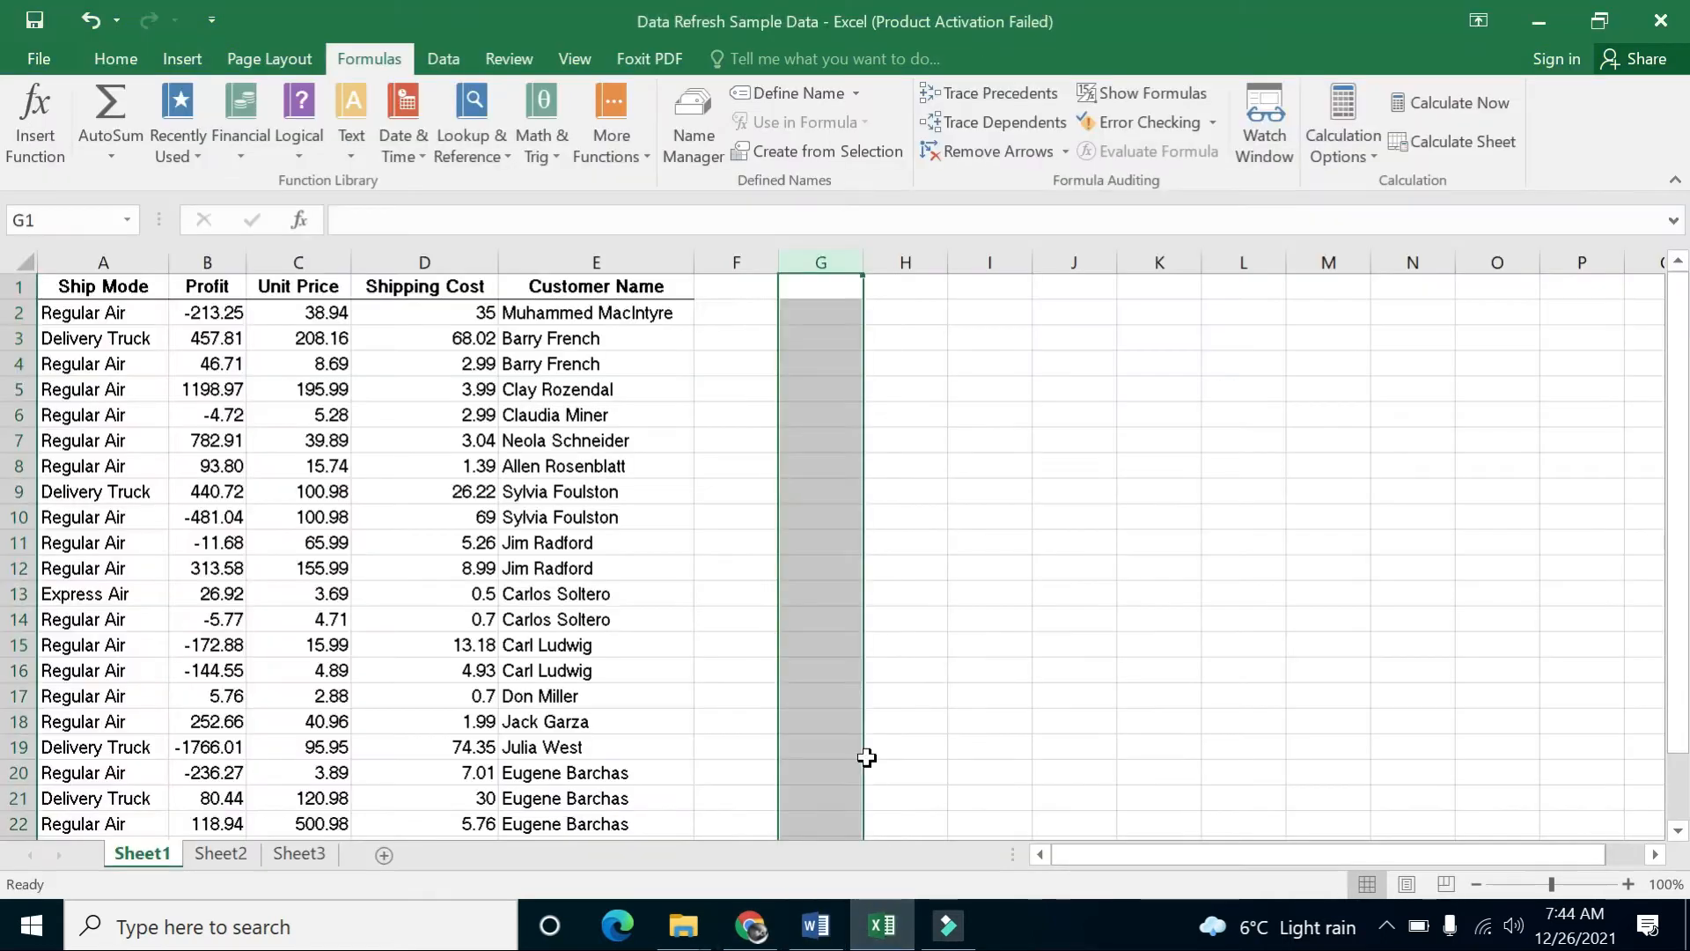
mouse_move(739, 321)
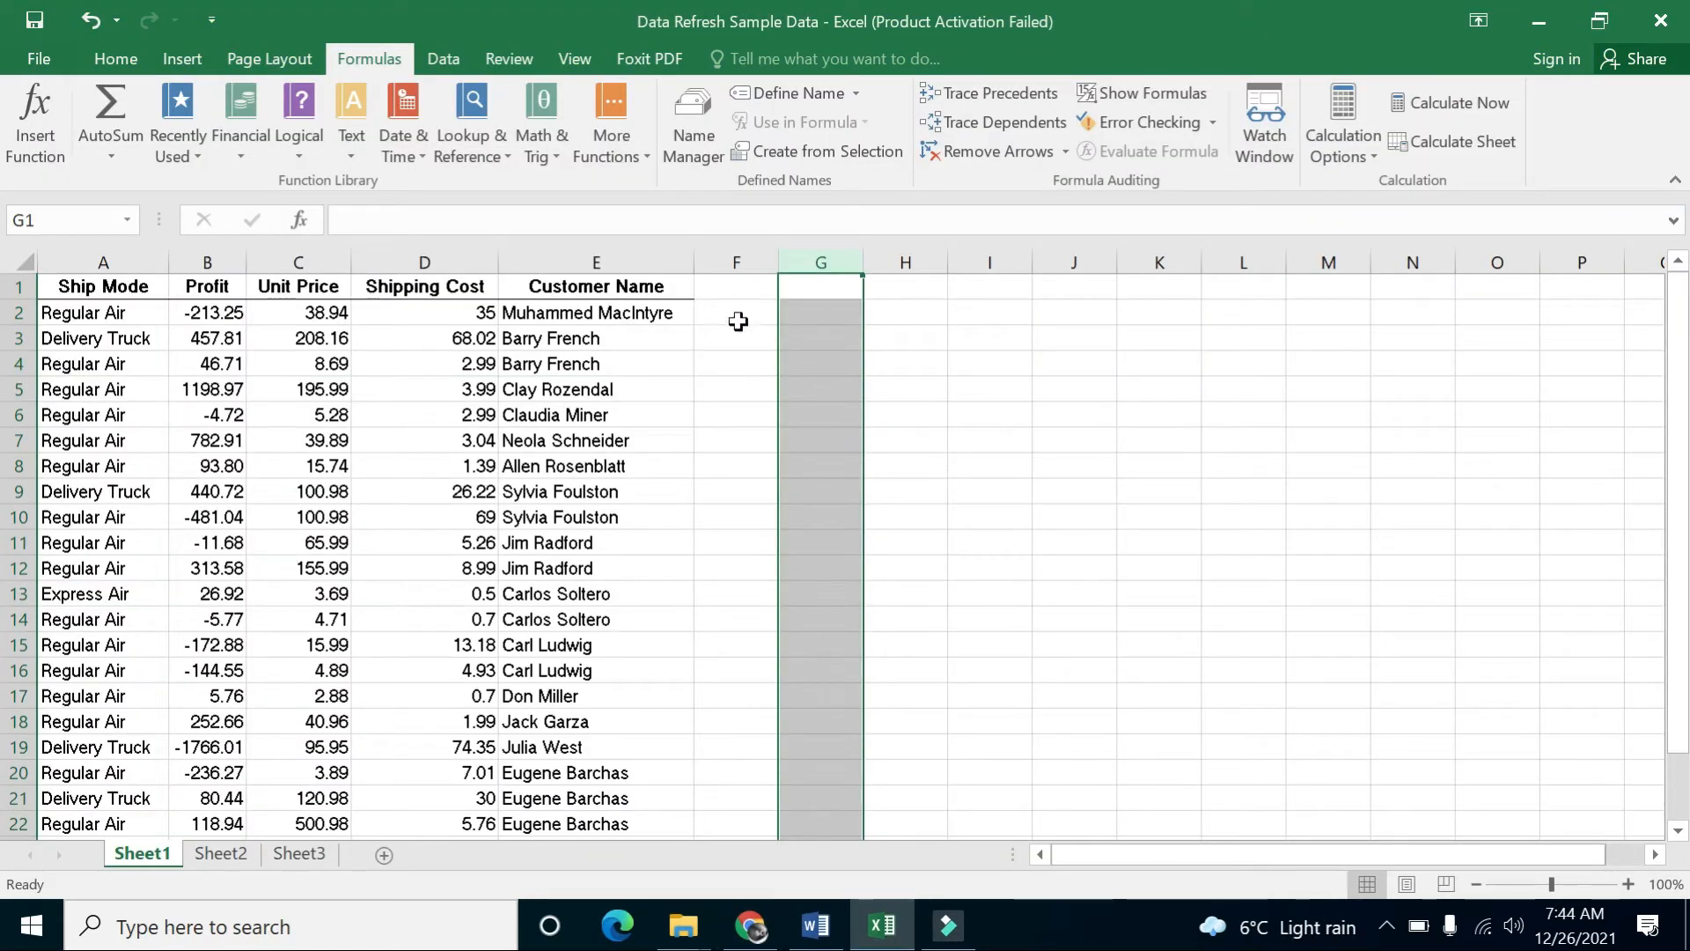
click(736, 285)
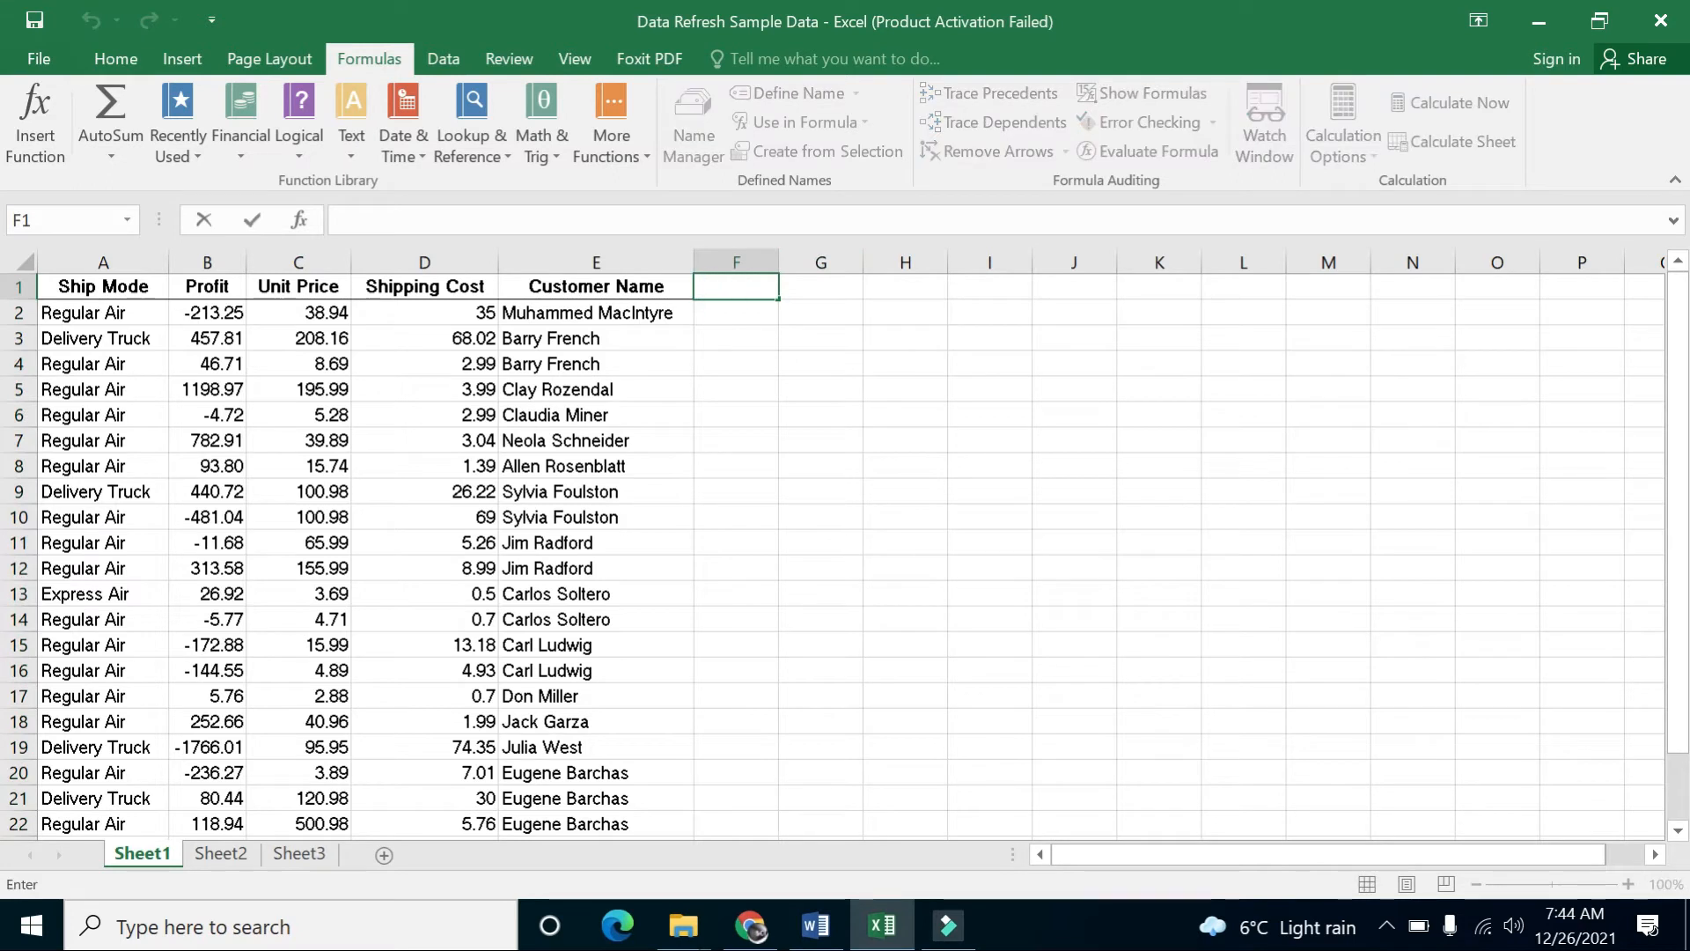
text(IF)
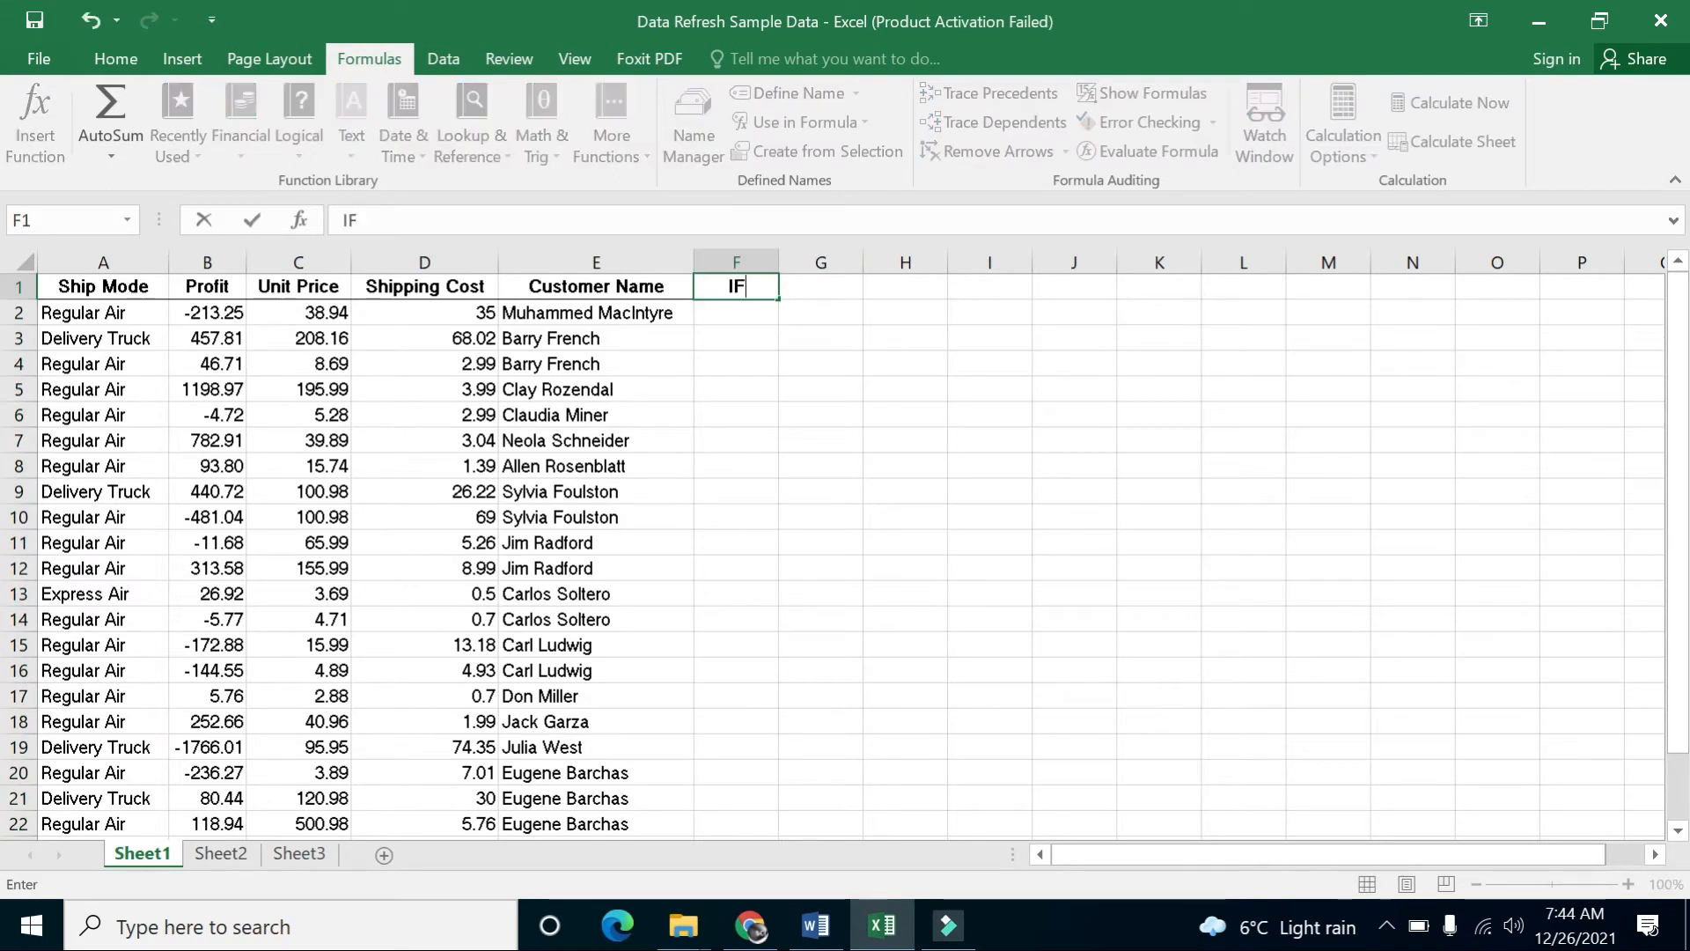
text(_COND)
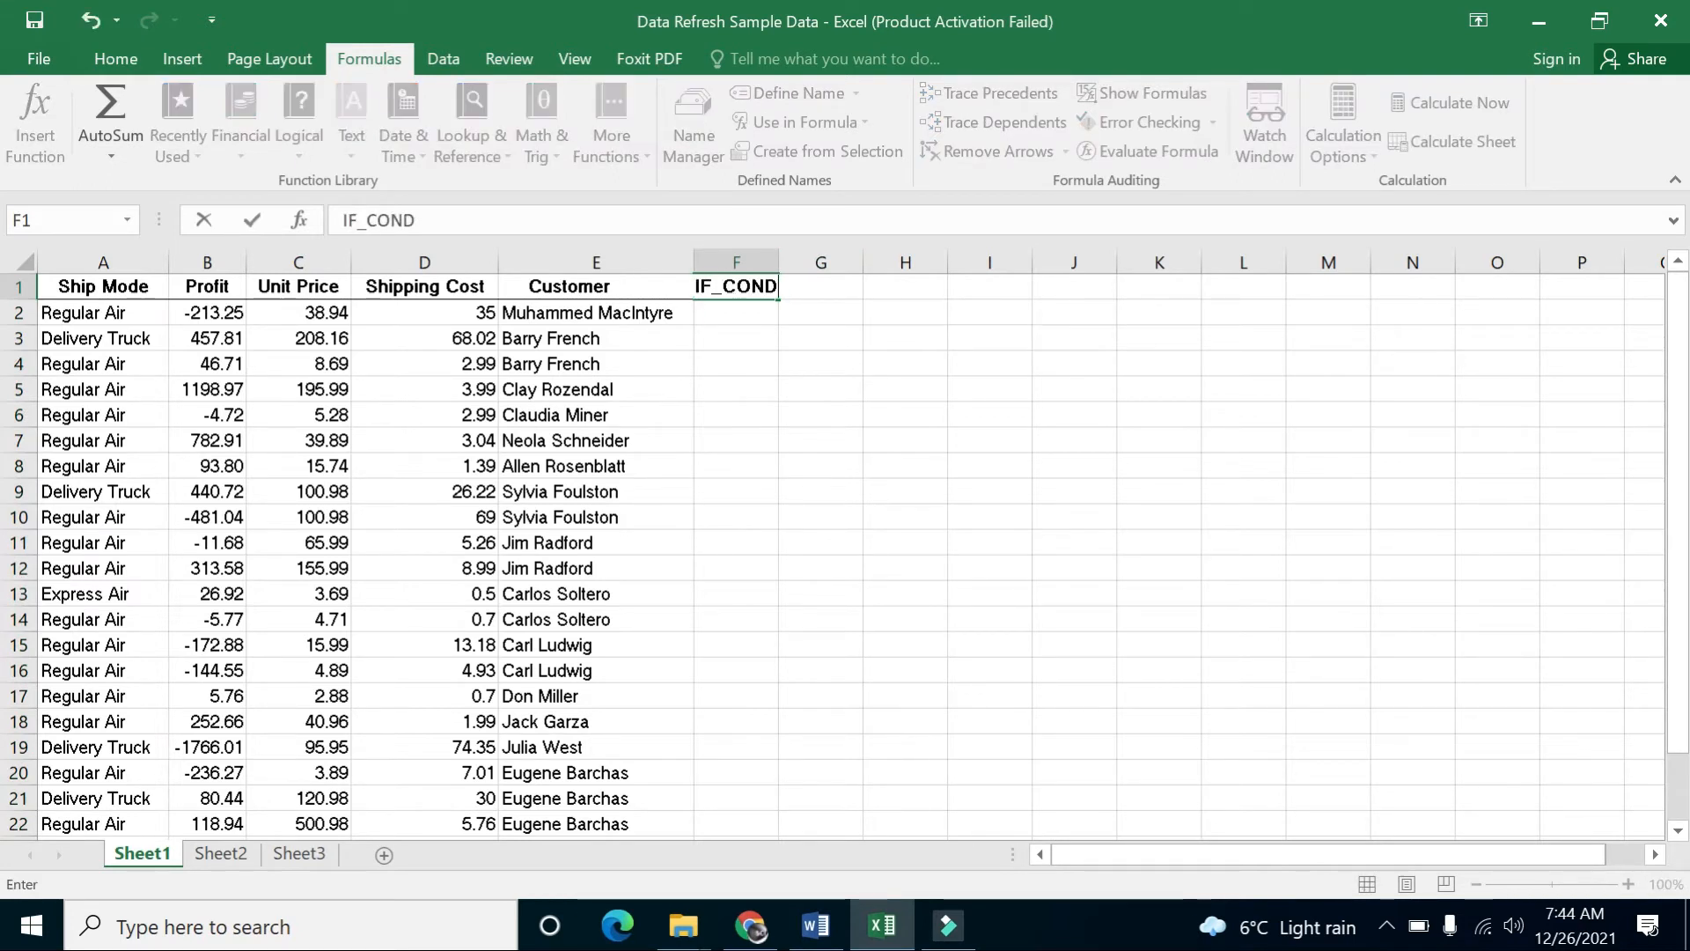
text(ITION)
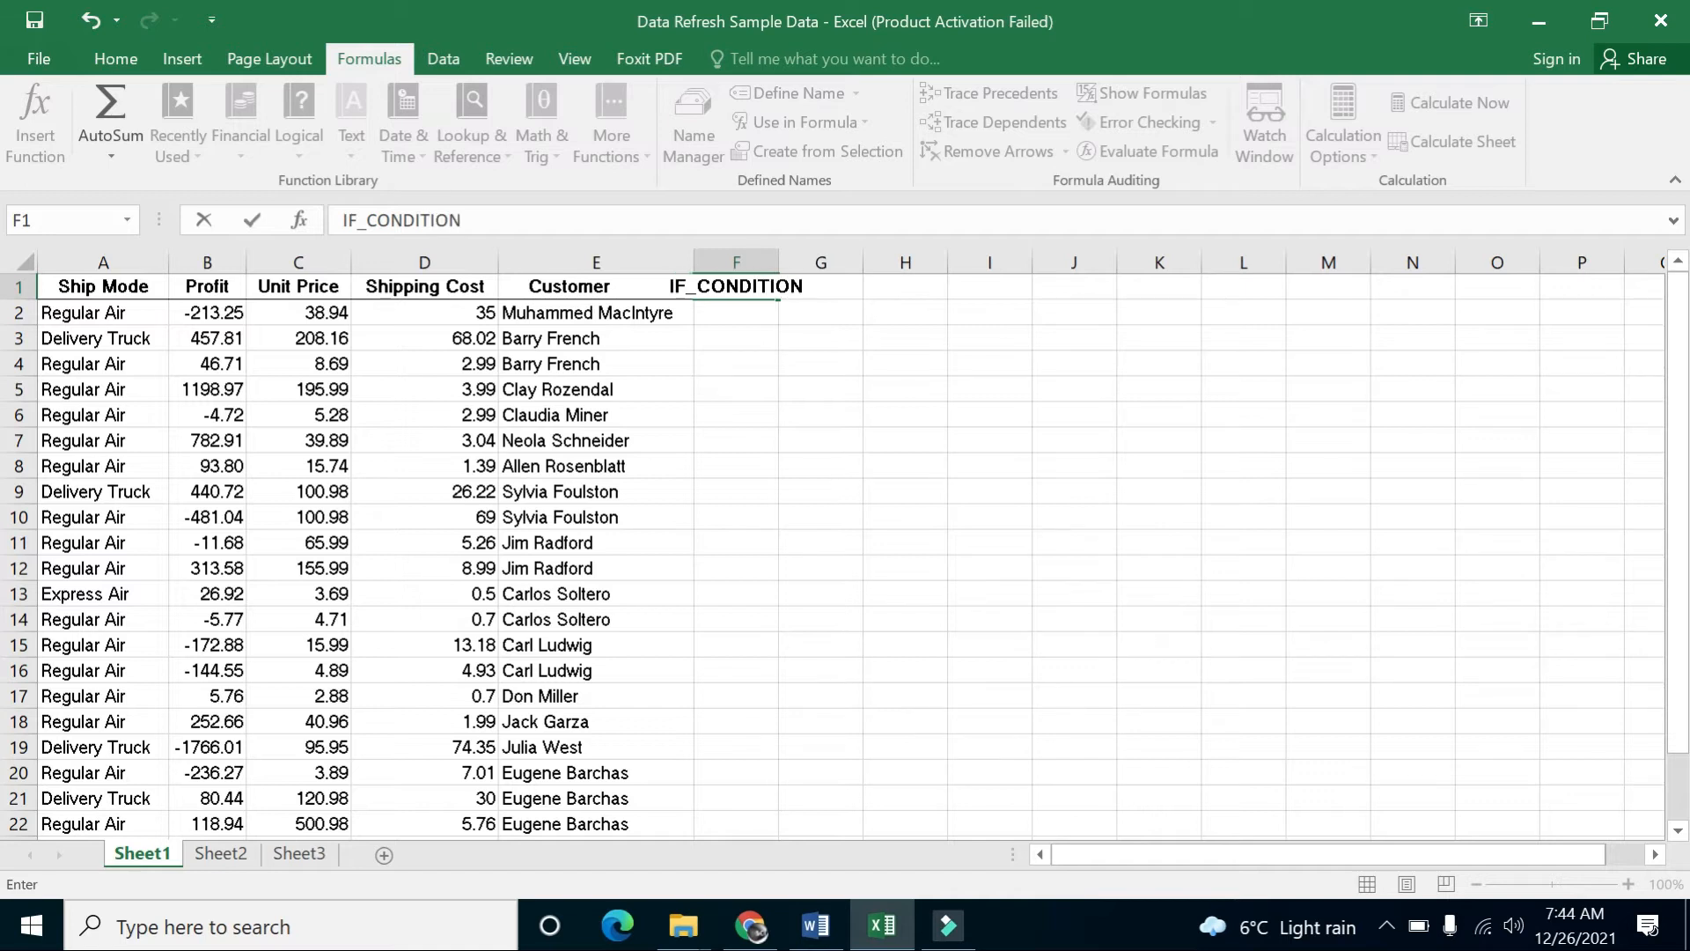
text(PRACTIC)
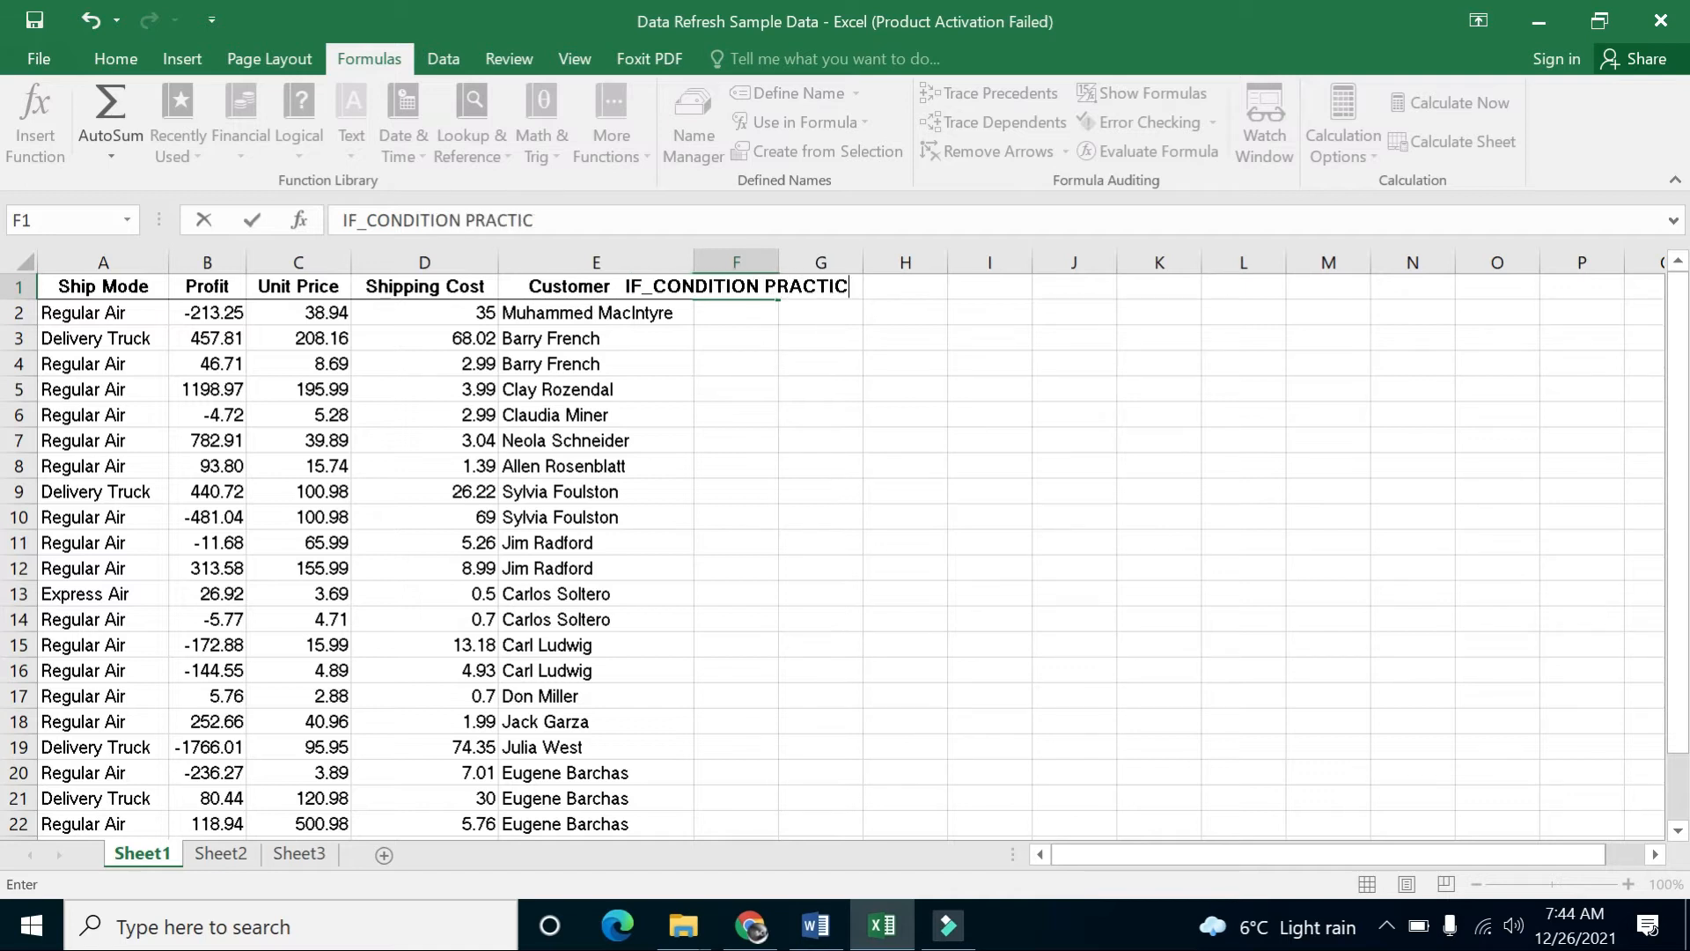
click(820, 337)
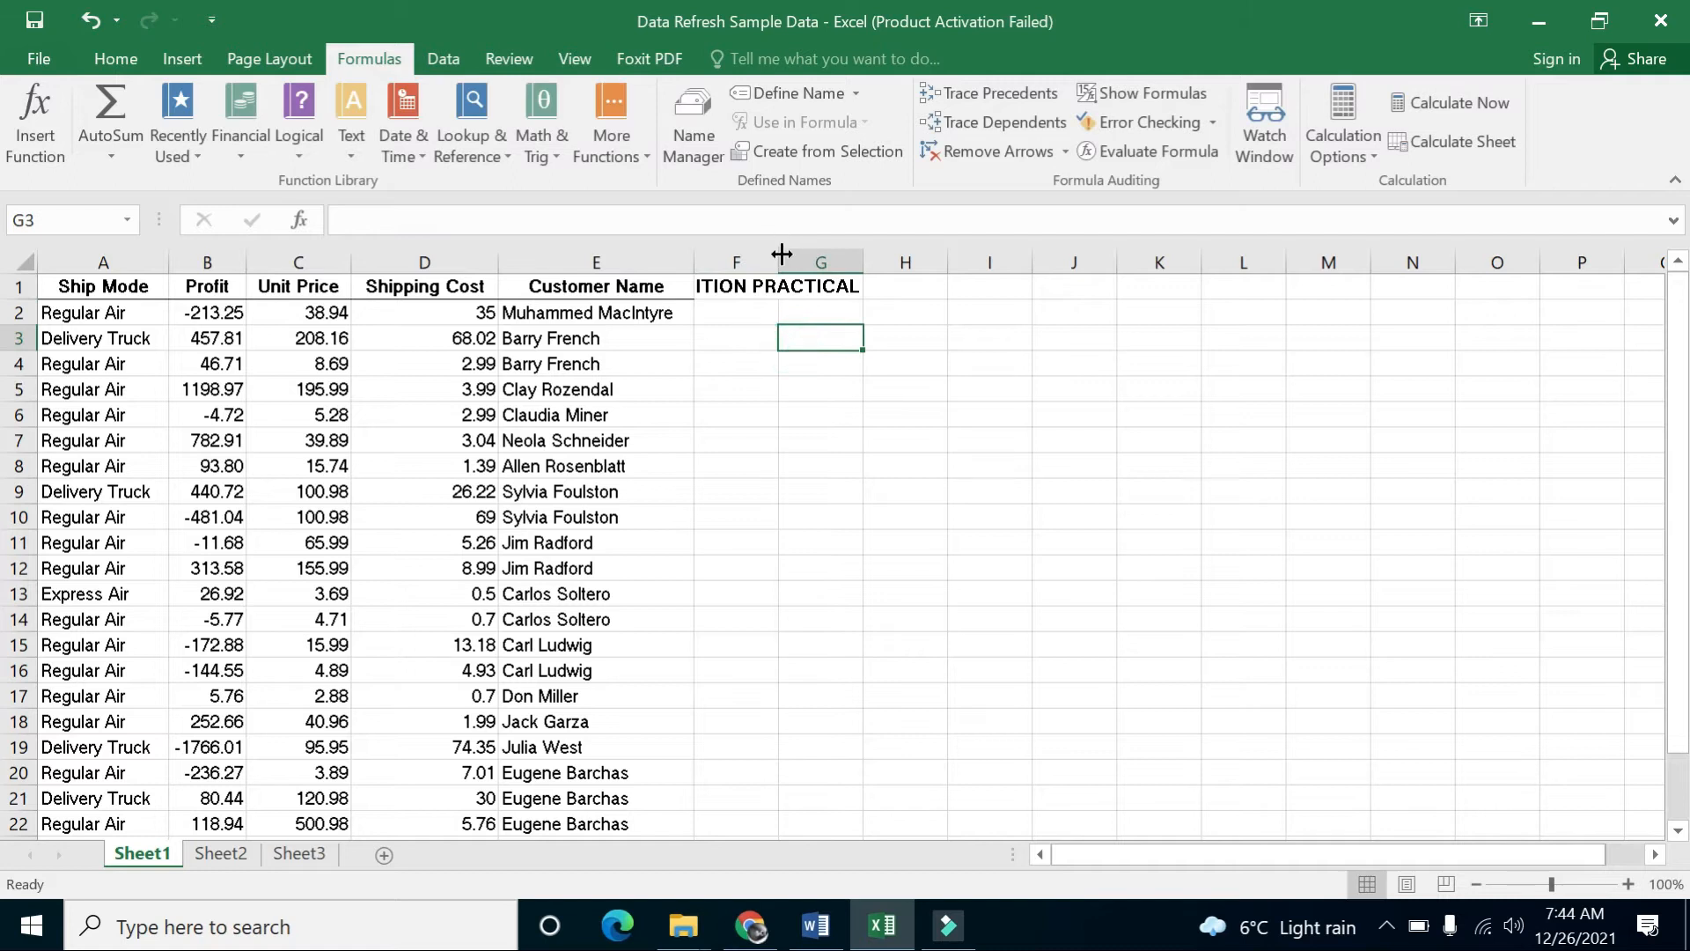
drag(782, 262, 889, 262)
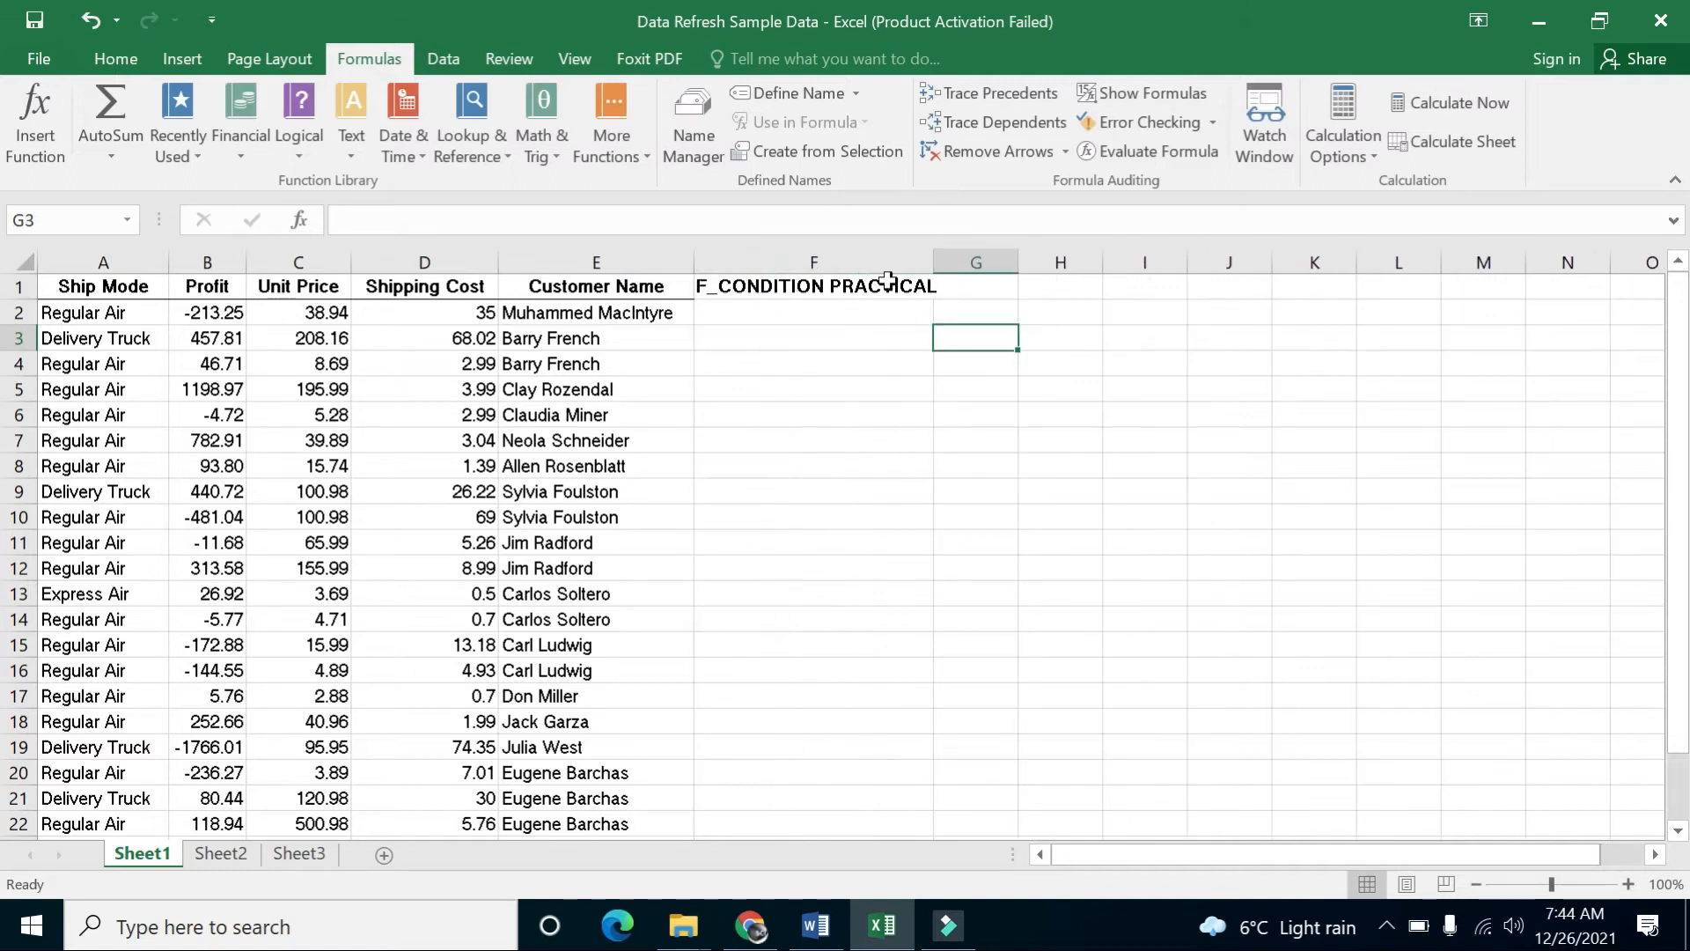
Begin the formula =IF in cell F2
click(813, 312)
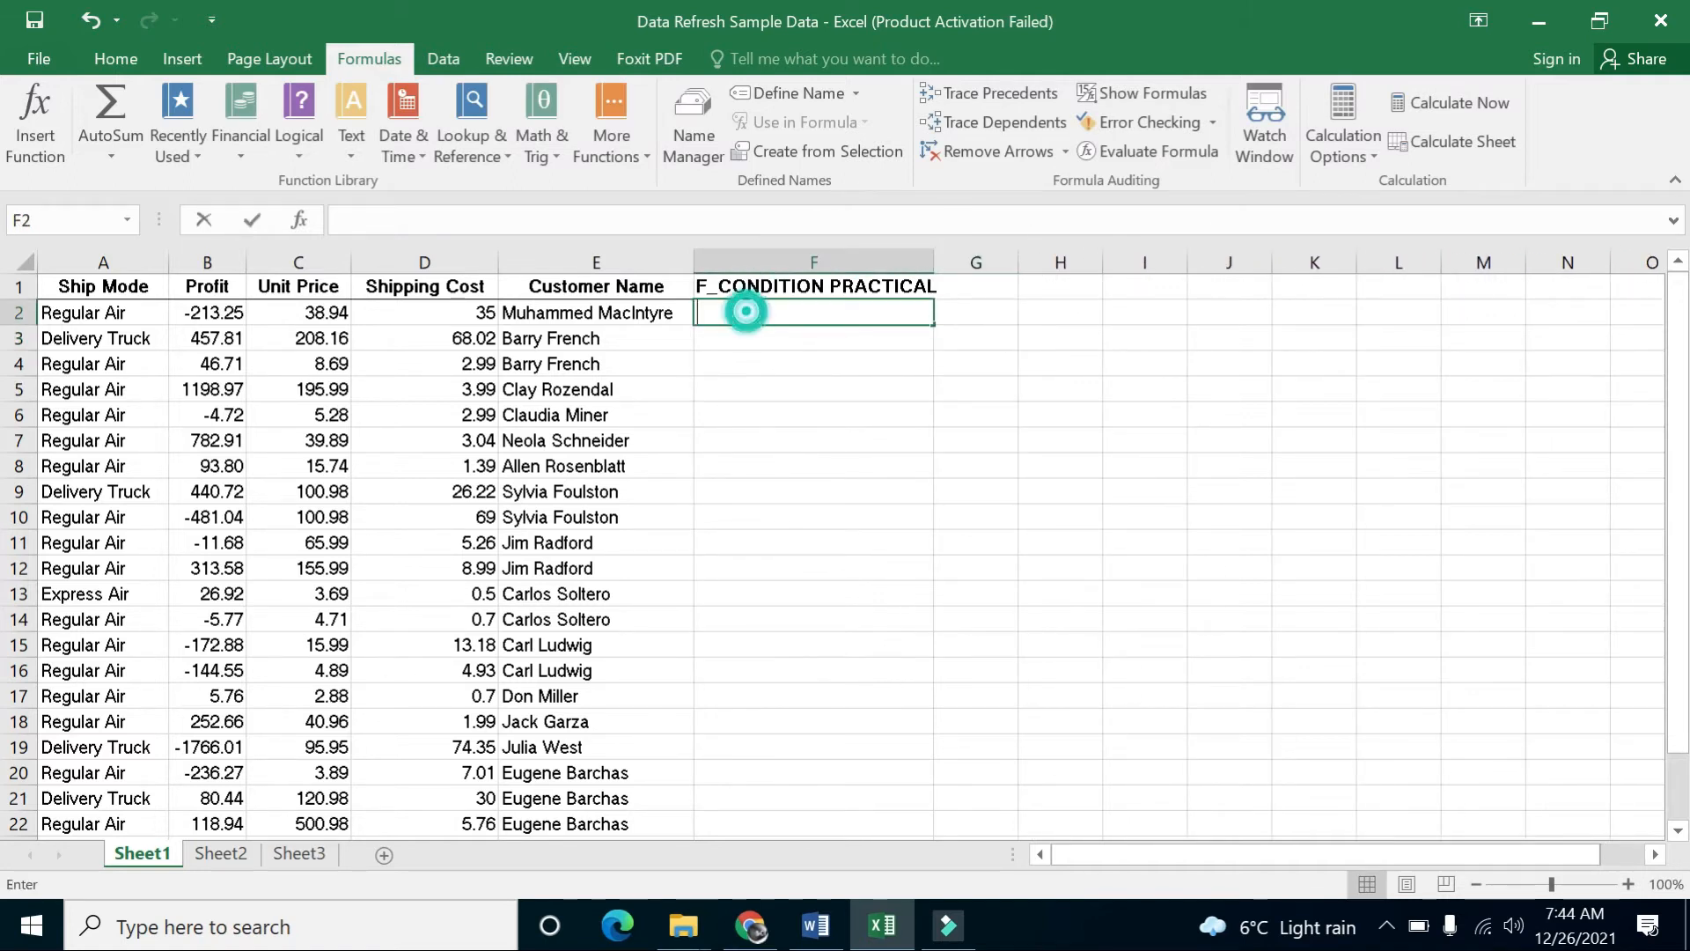
text(=)
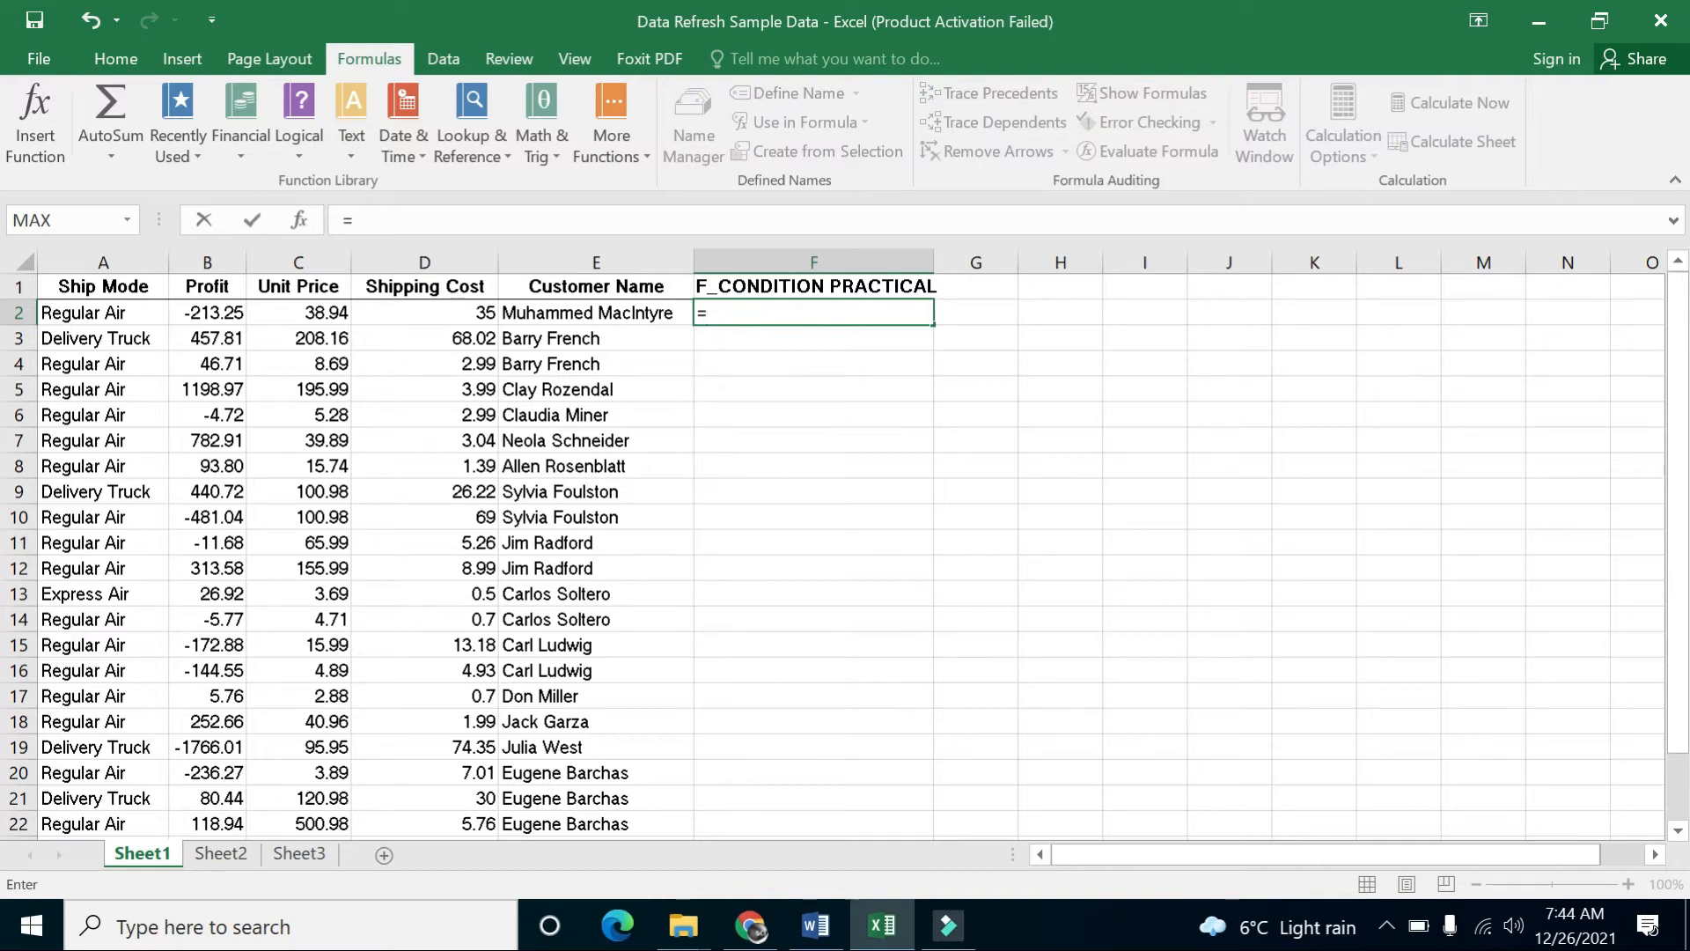
text(IF()
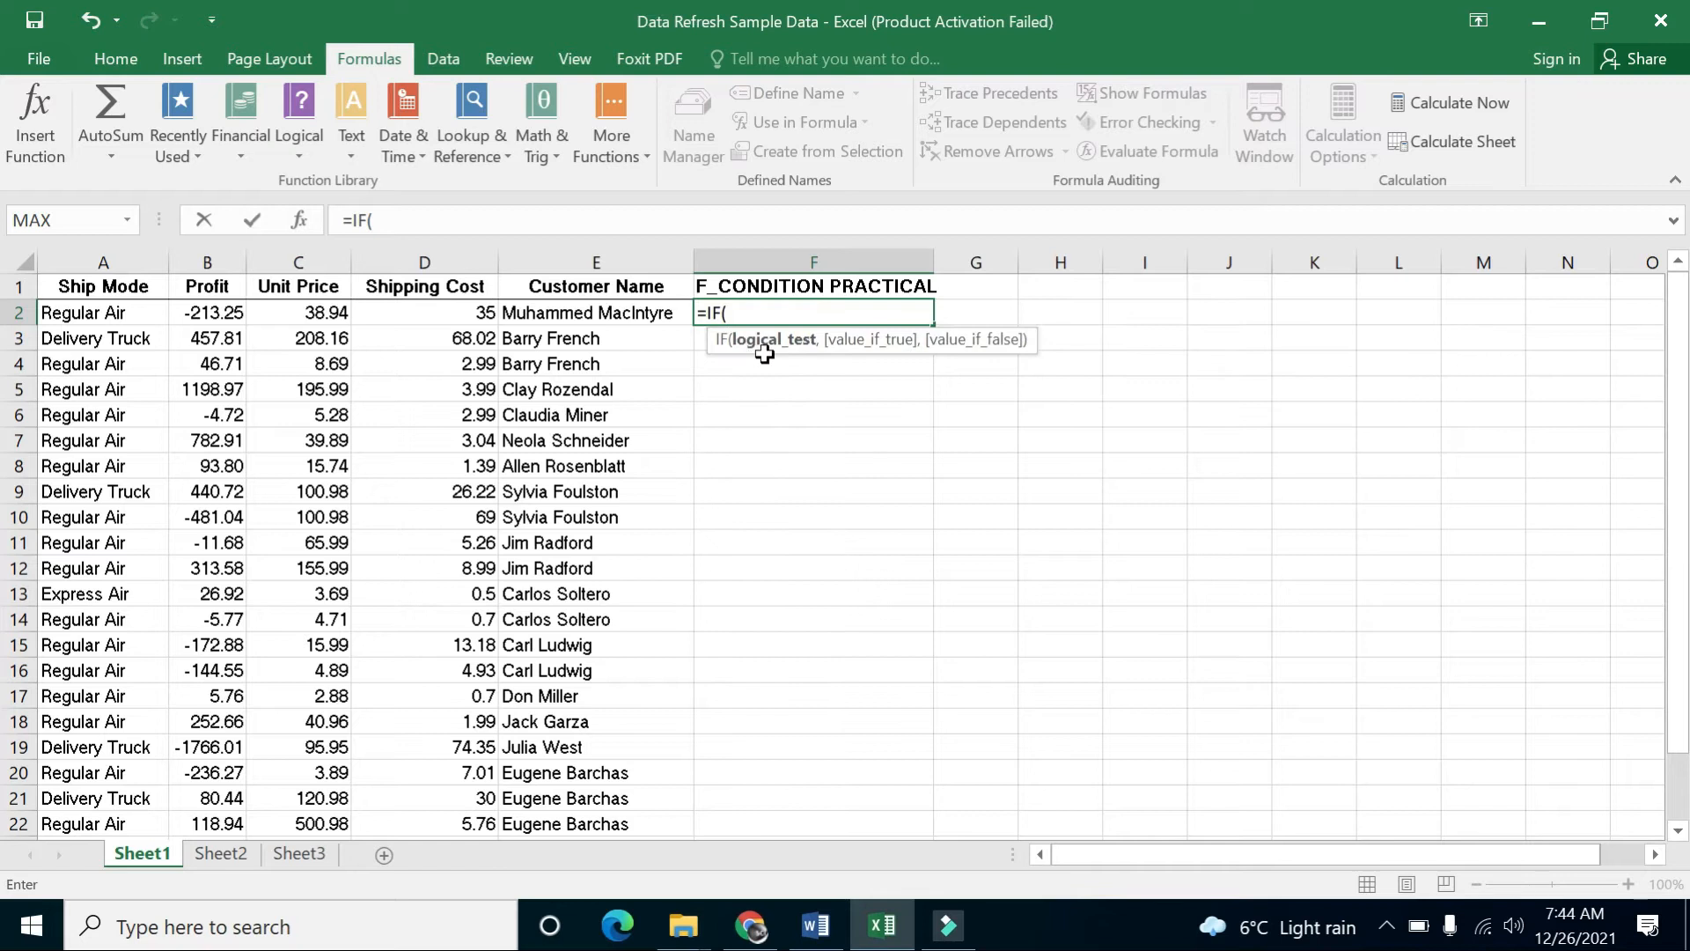
mouse_move(772, 340)
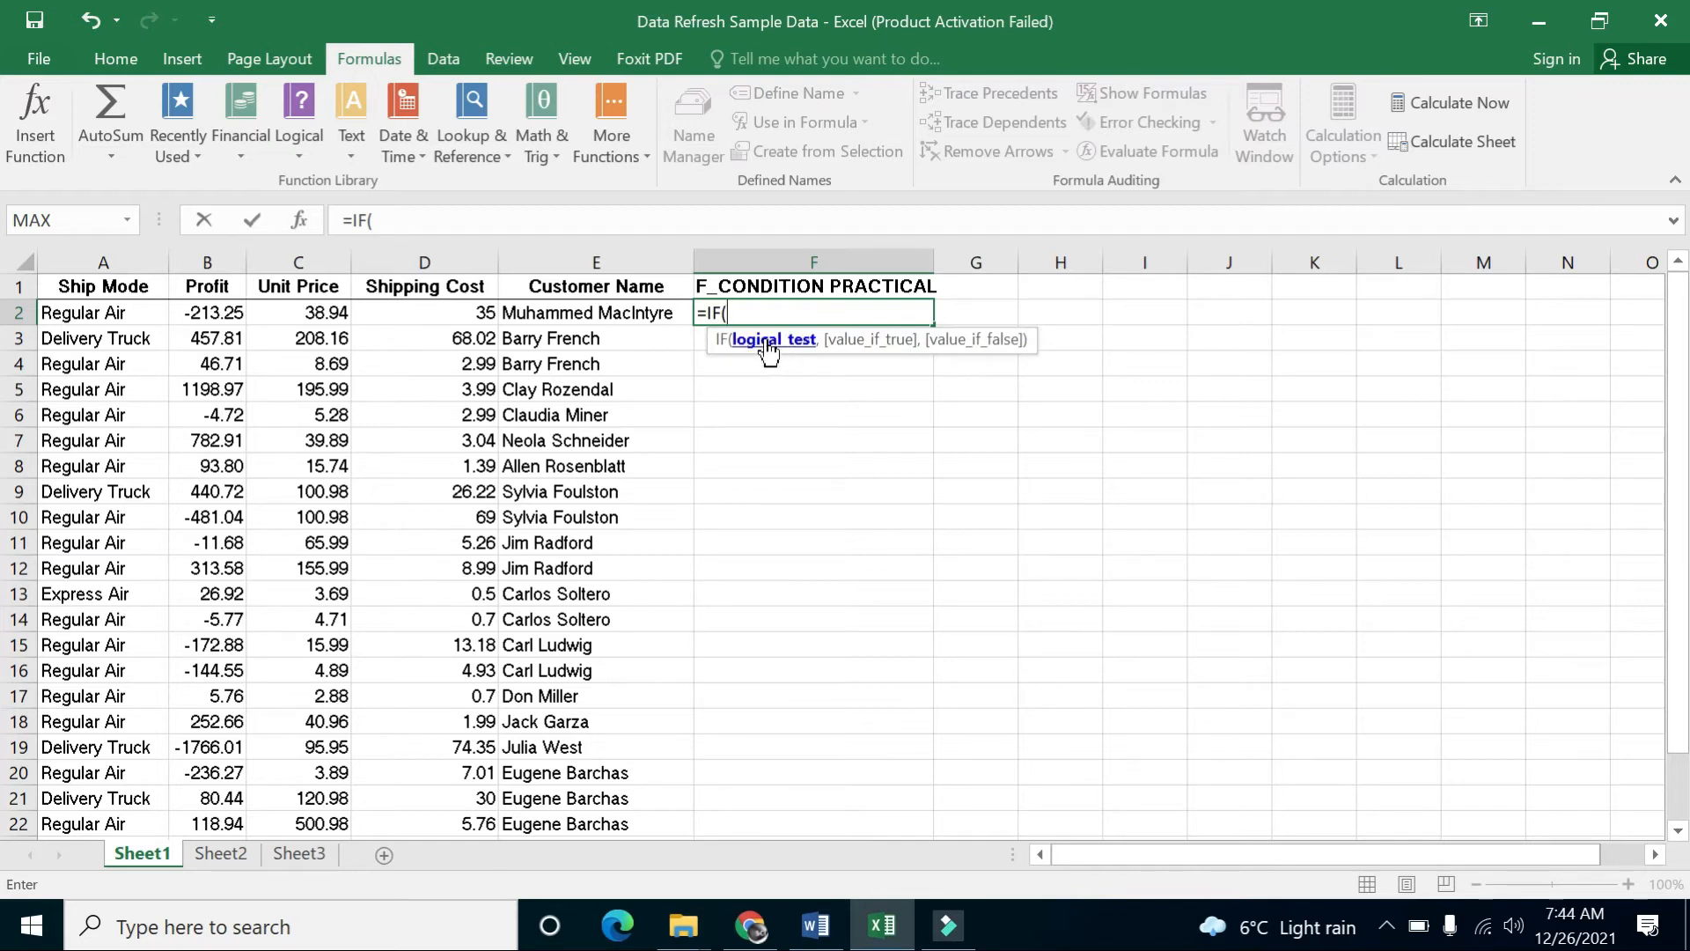
mouse_move(655, 327)
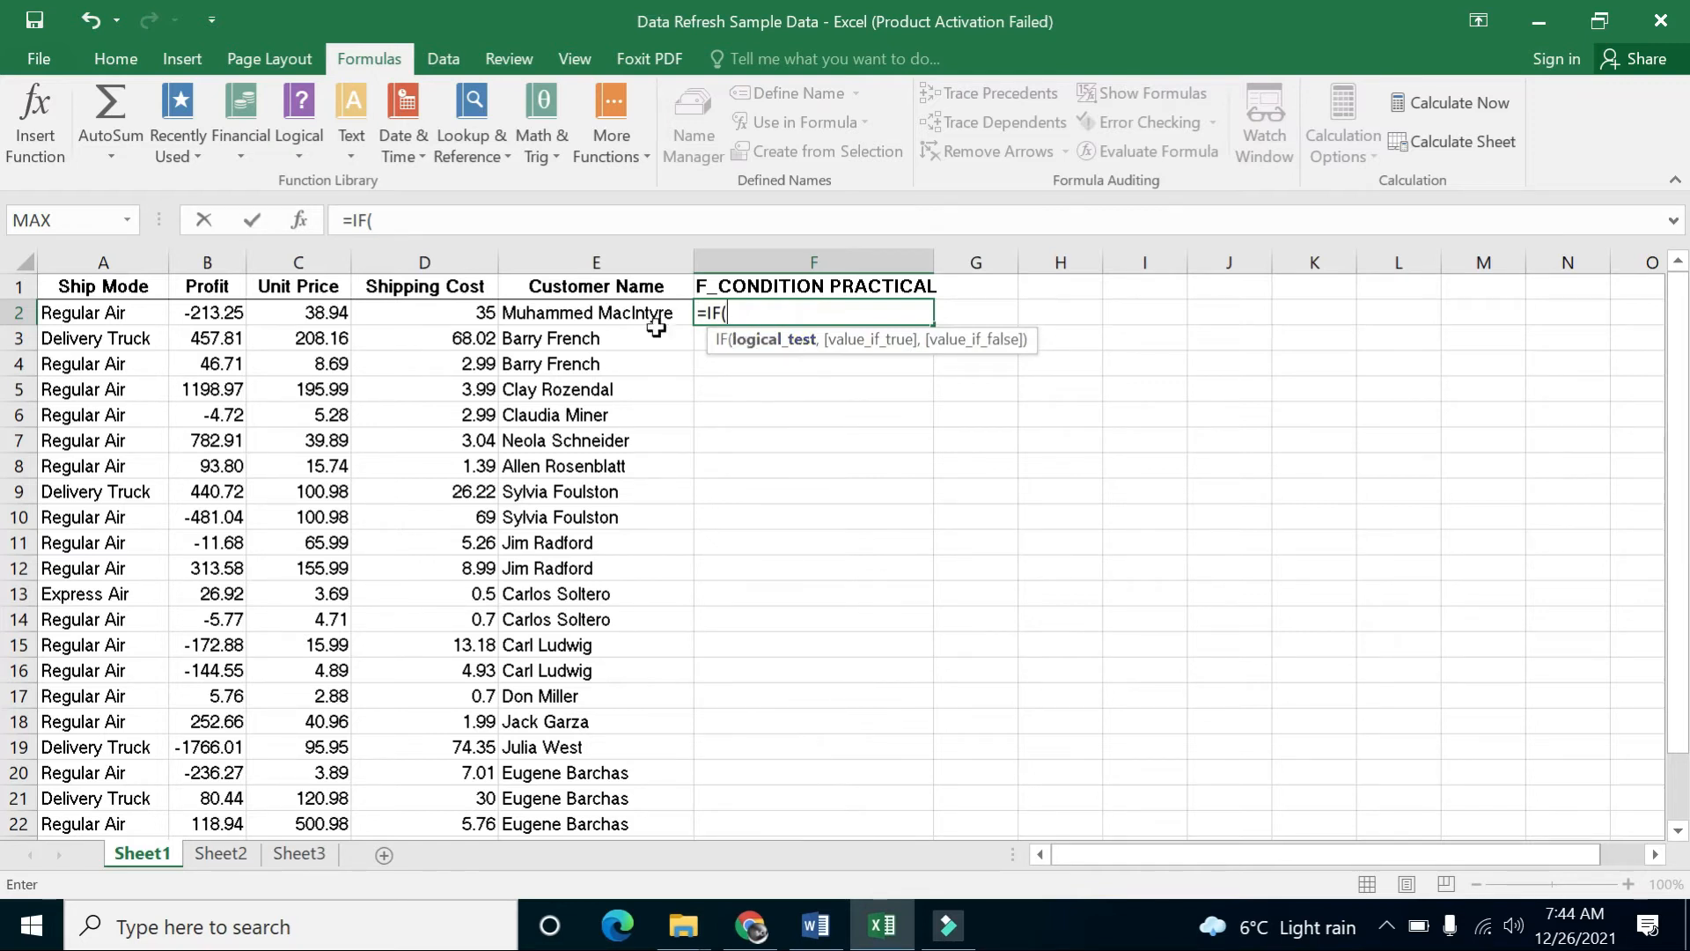
mouse_move(477, 313)
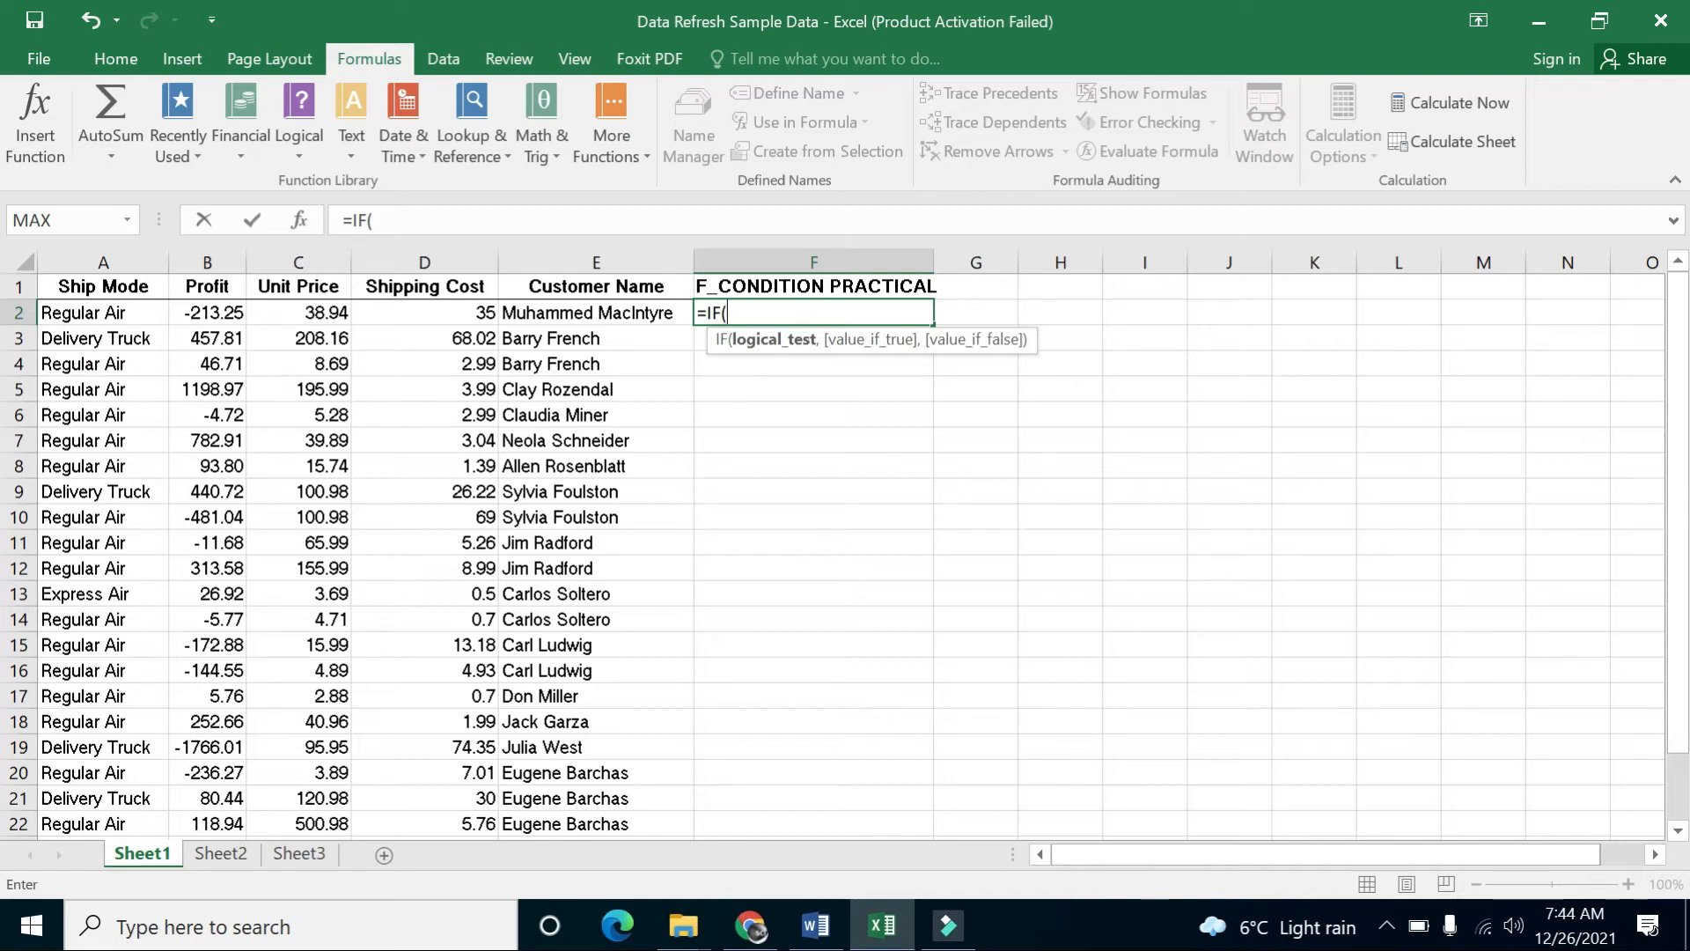
Type the IF arguments D2>C2, "LOSS", "PROFIT" into the F2 formula
text(D2>C2,)
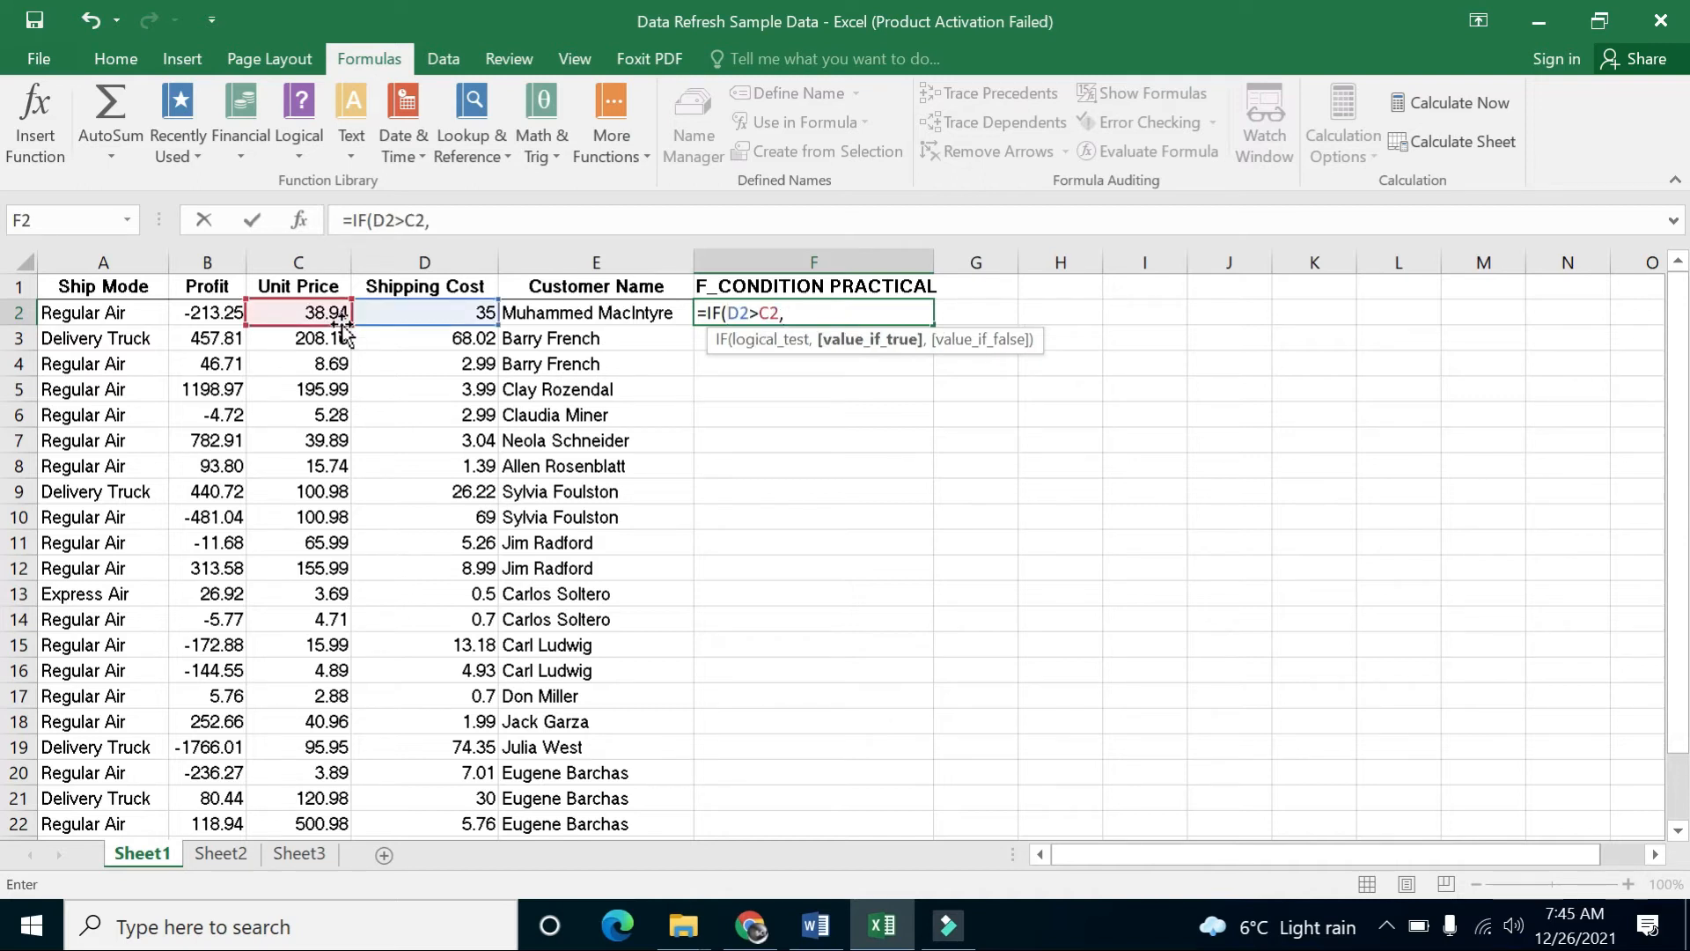
text(")
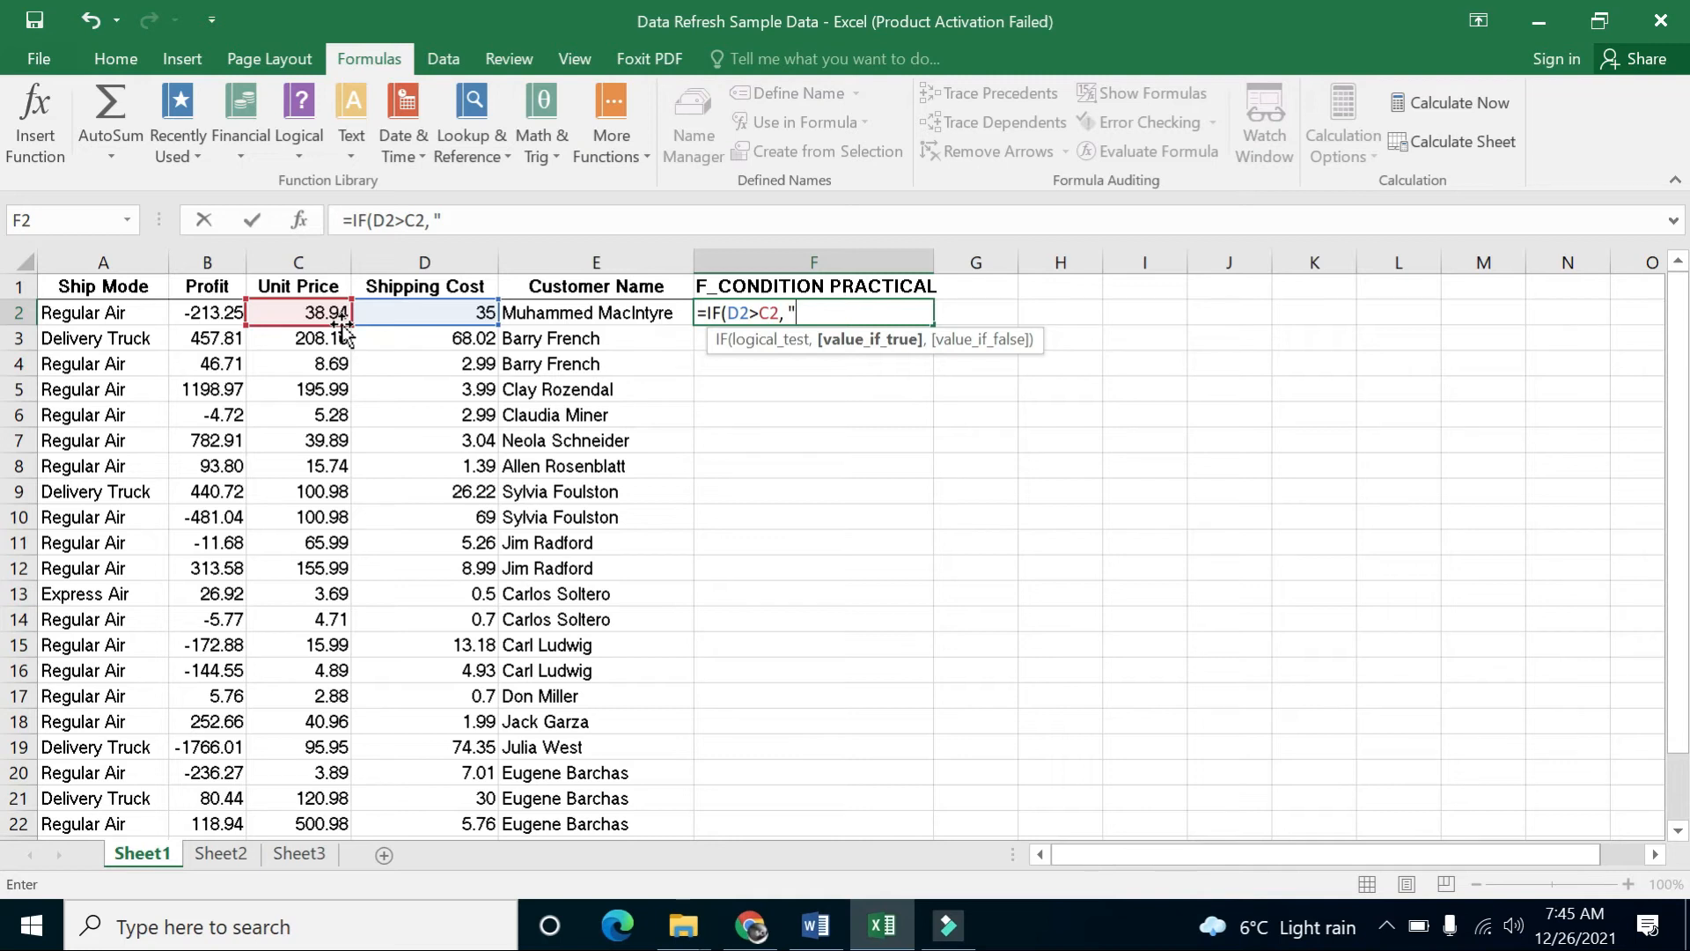
mouse_move(382, 328)
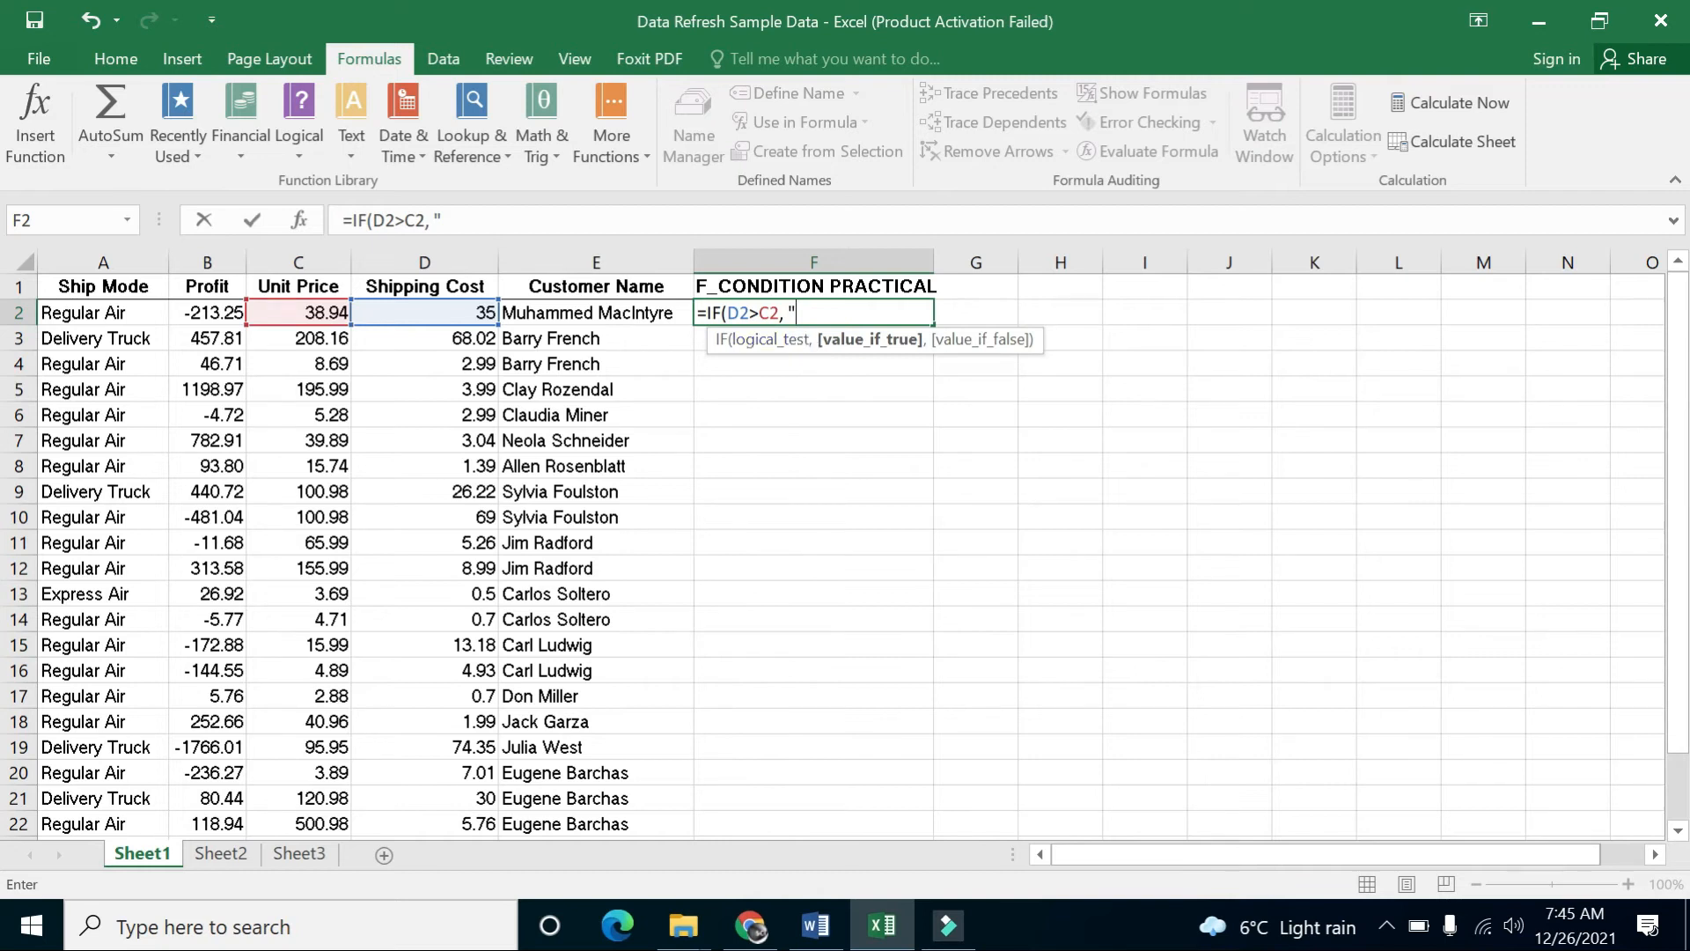
mouse_move(487, 325)
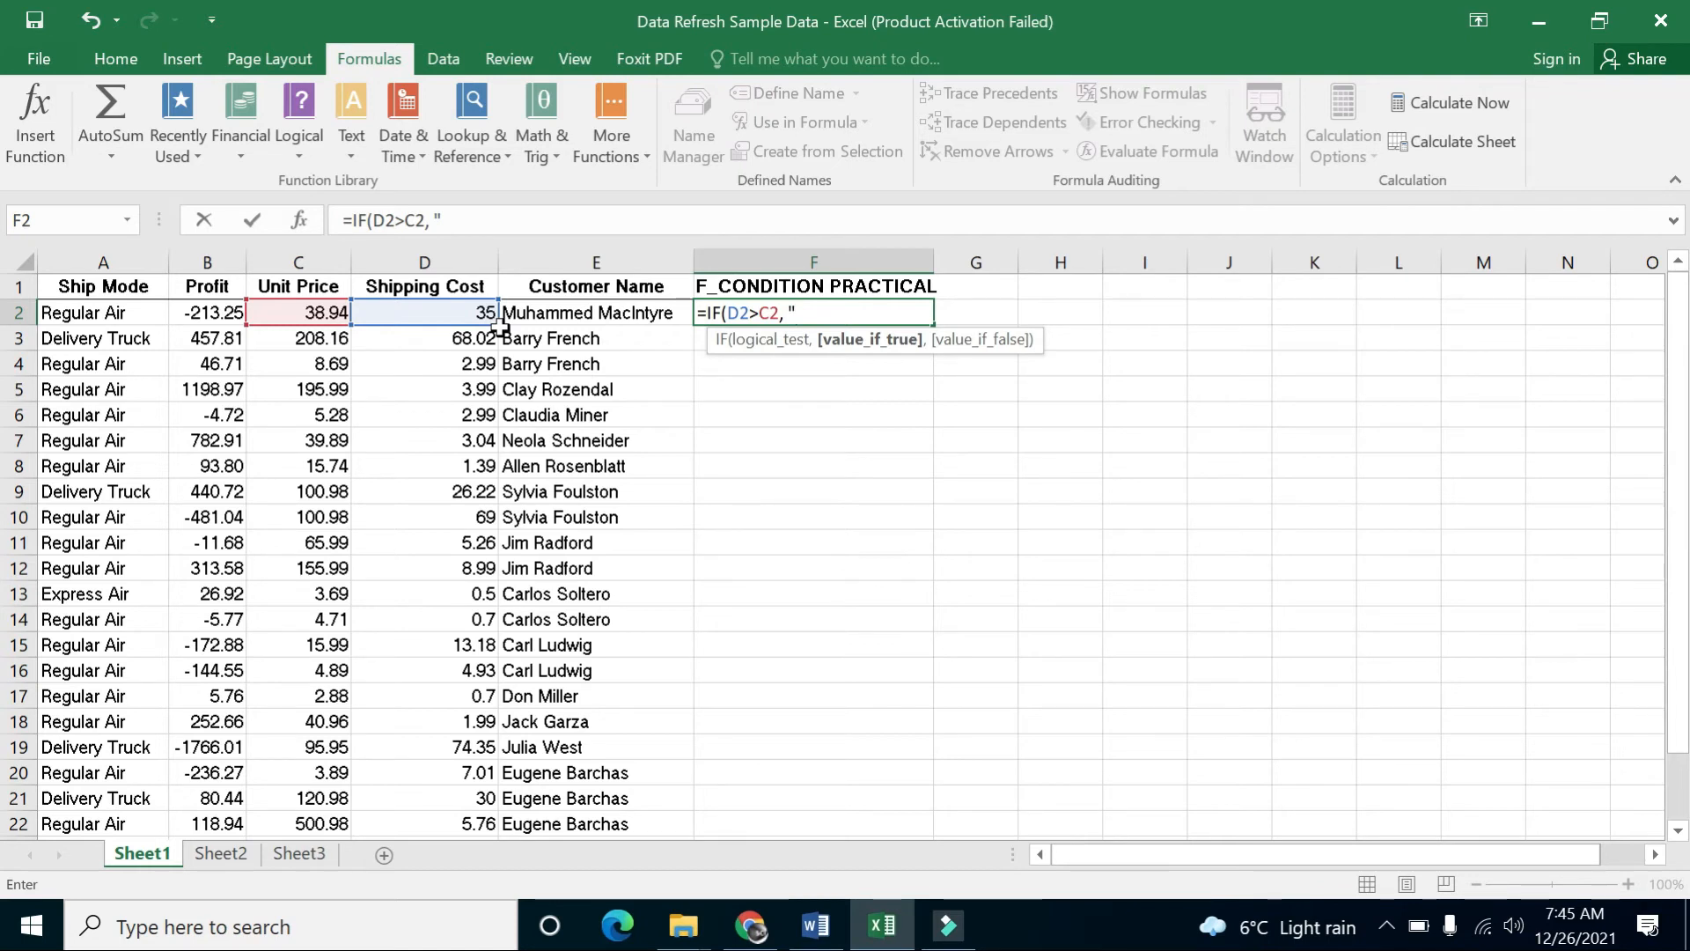
text(L)
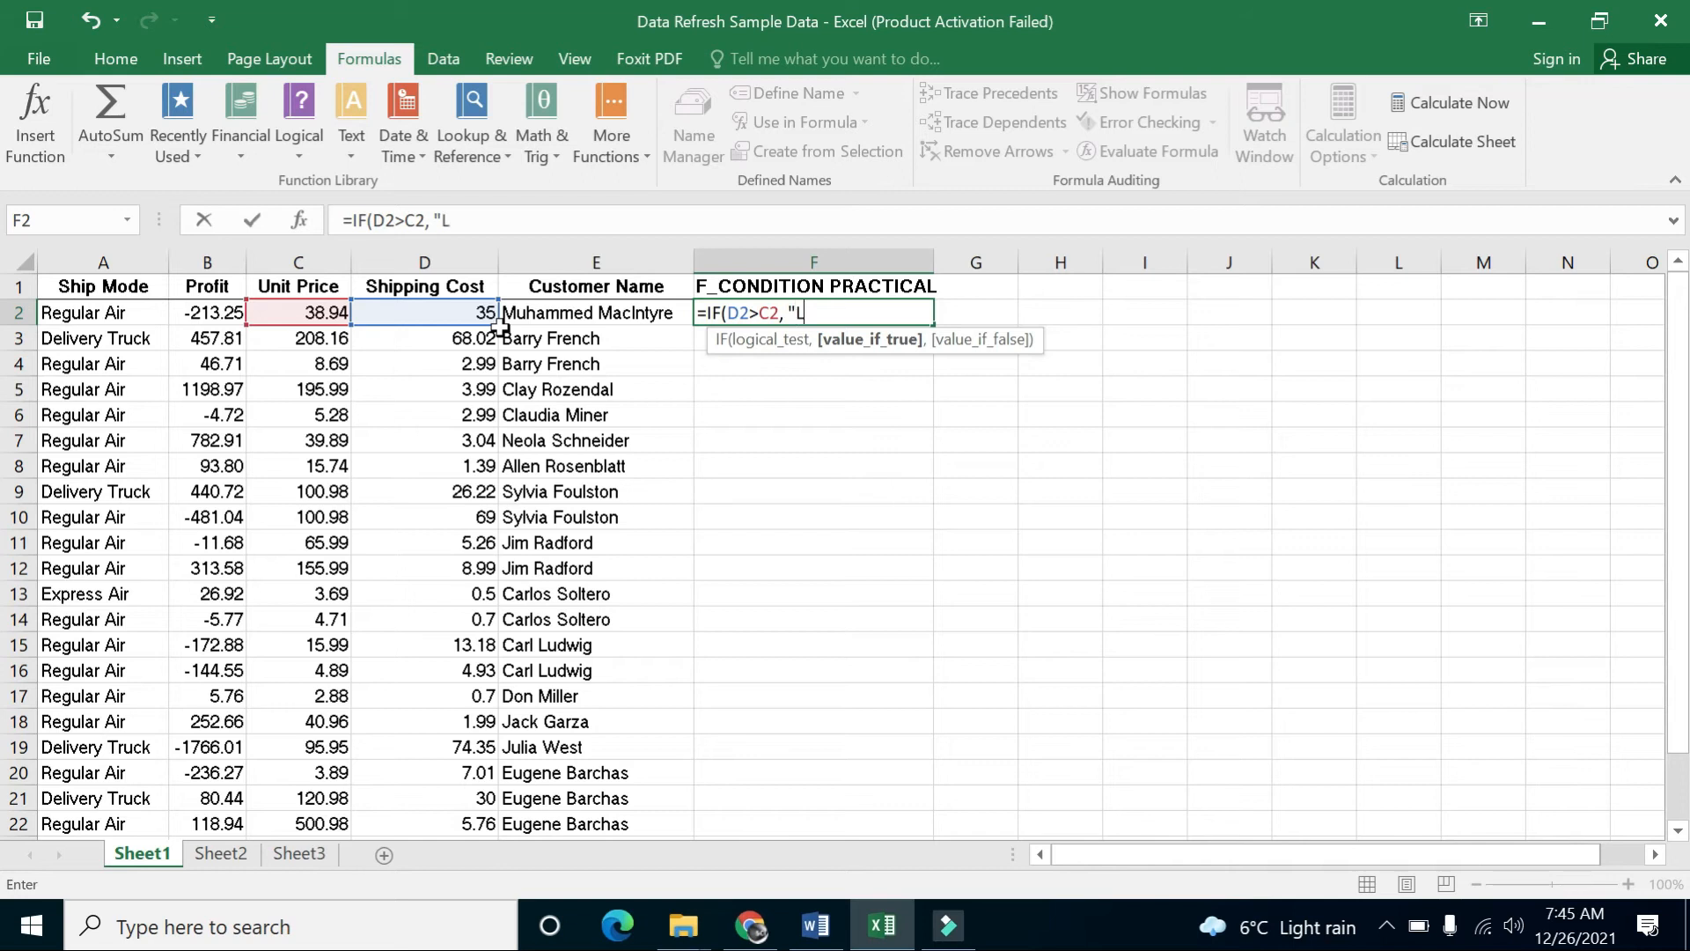
text(OSS")
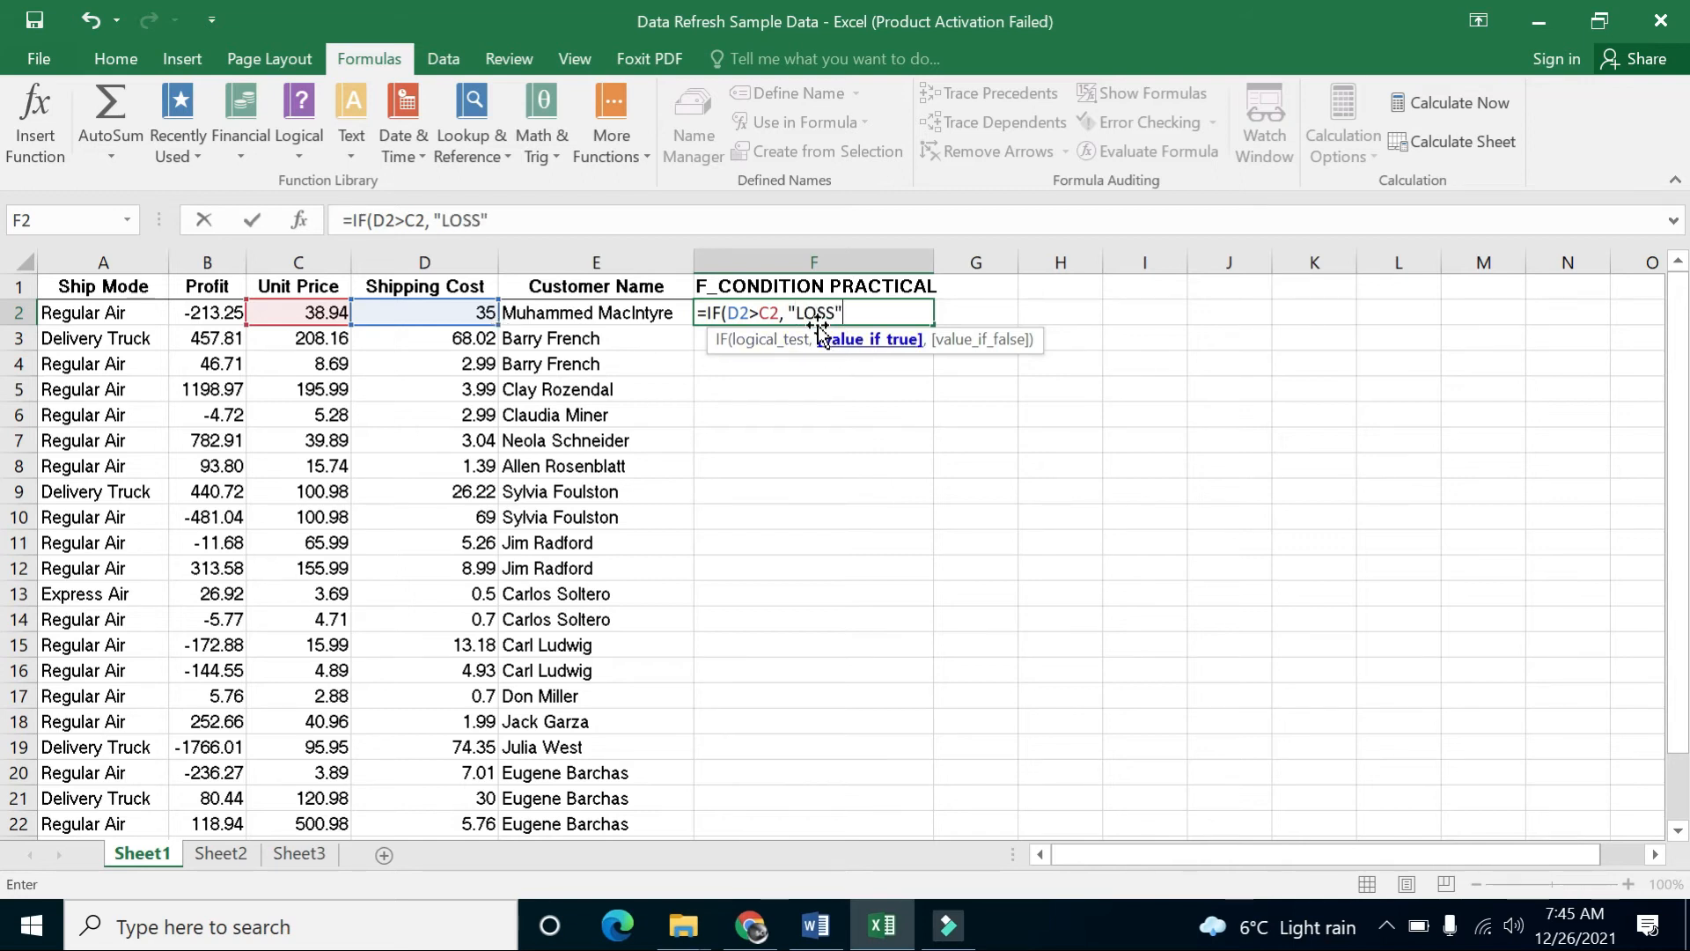
text(,)
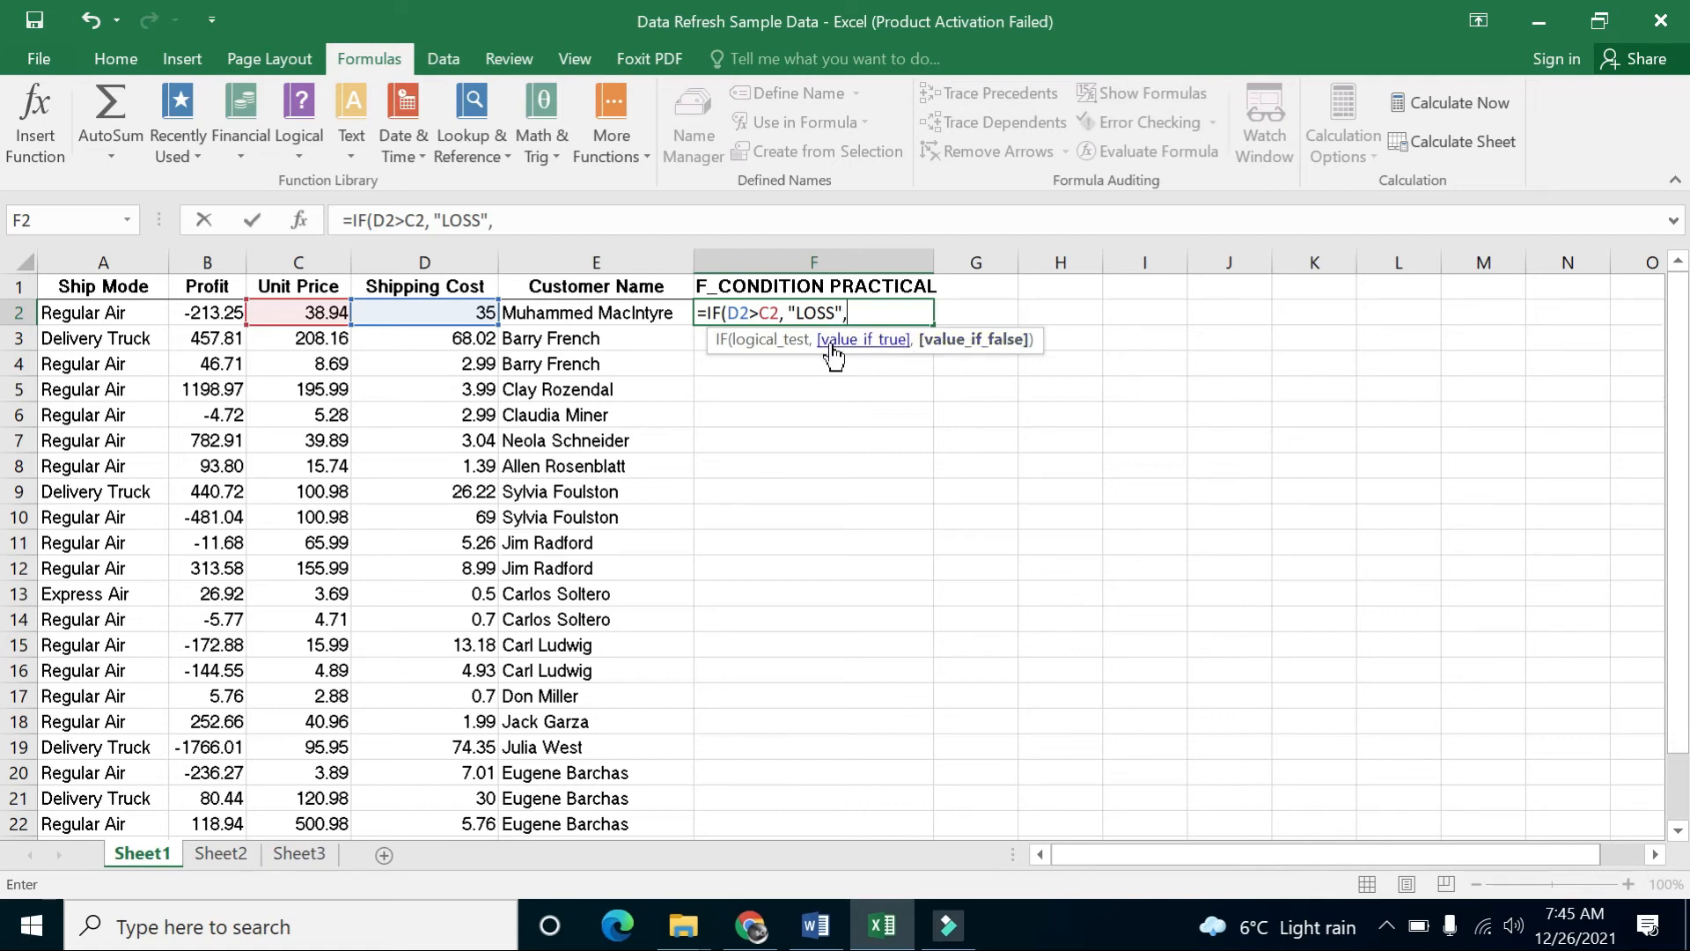
mouse_move(485, 335)
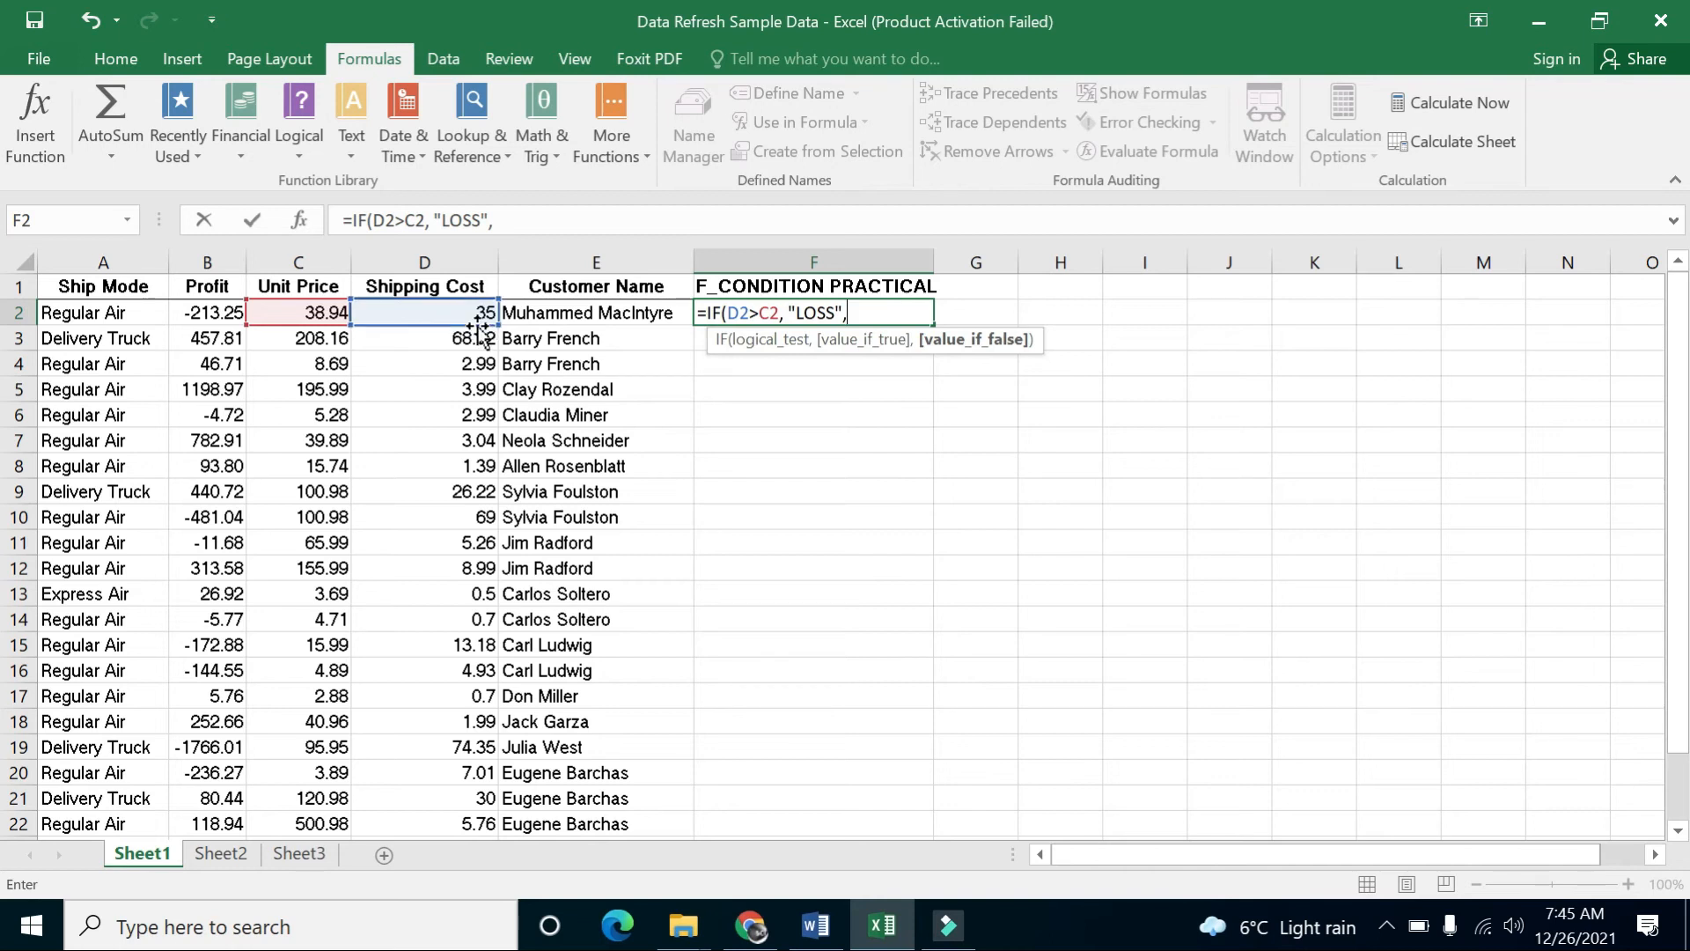
mouse_move(376, 312)
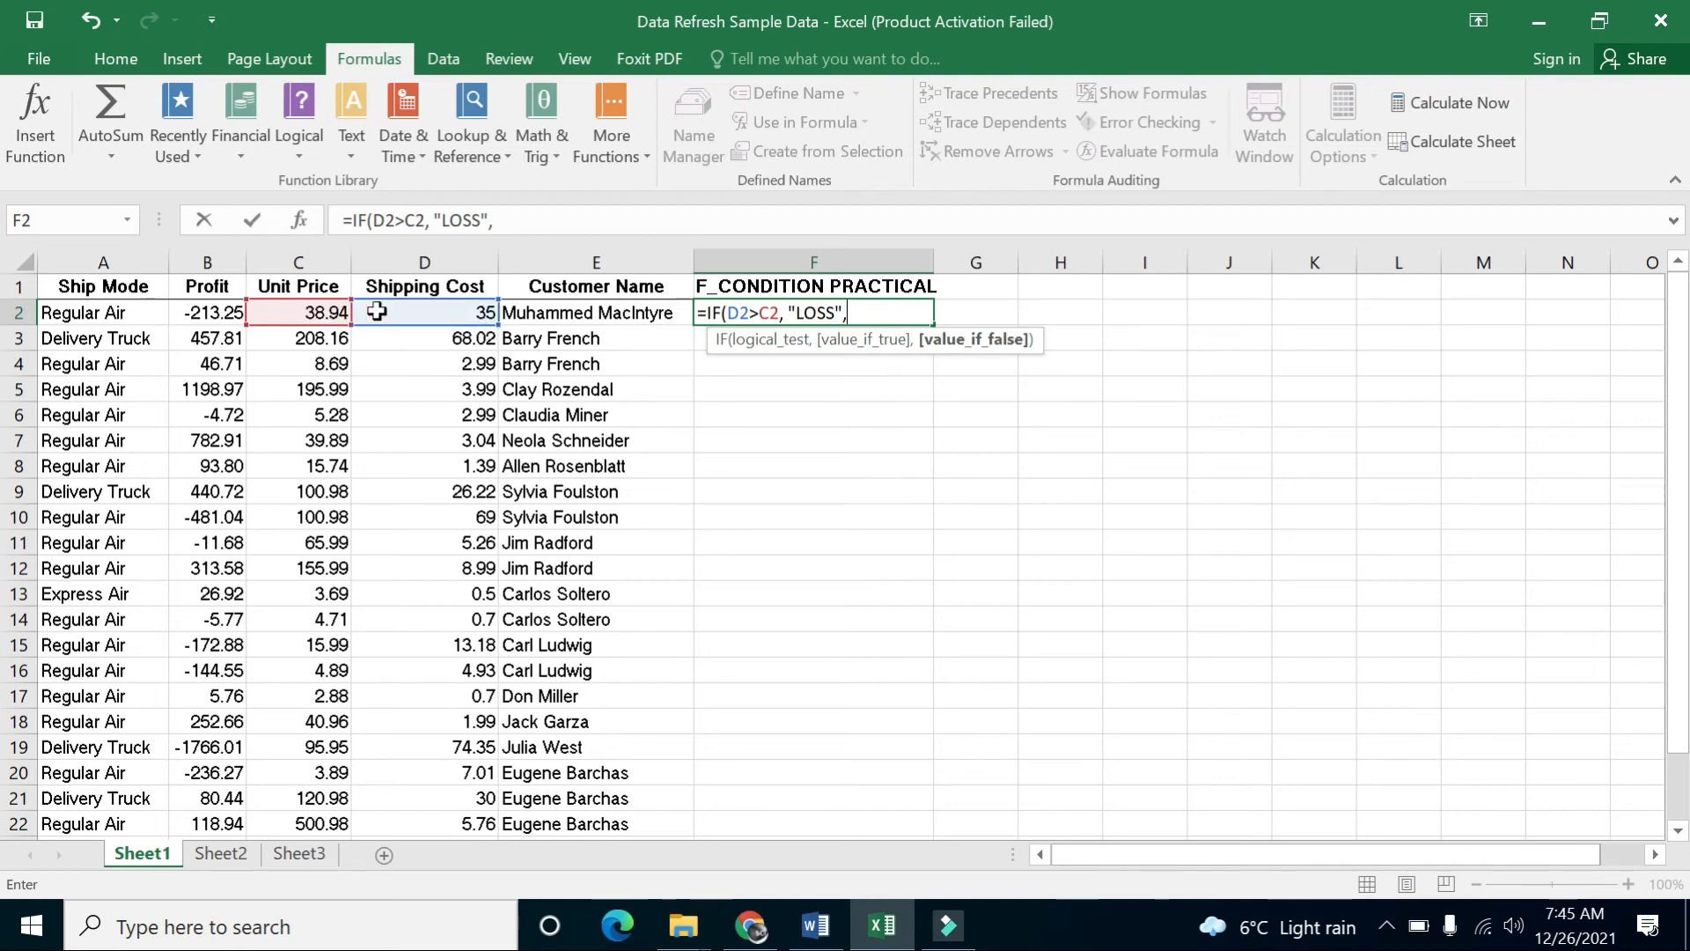
text(")
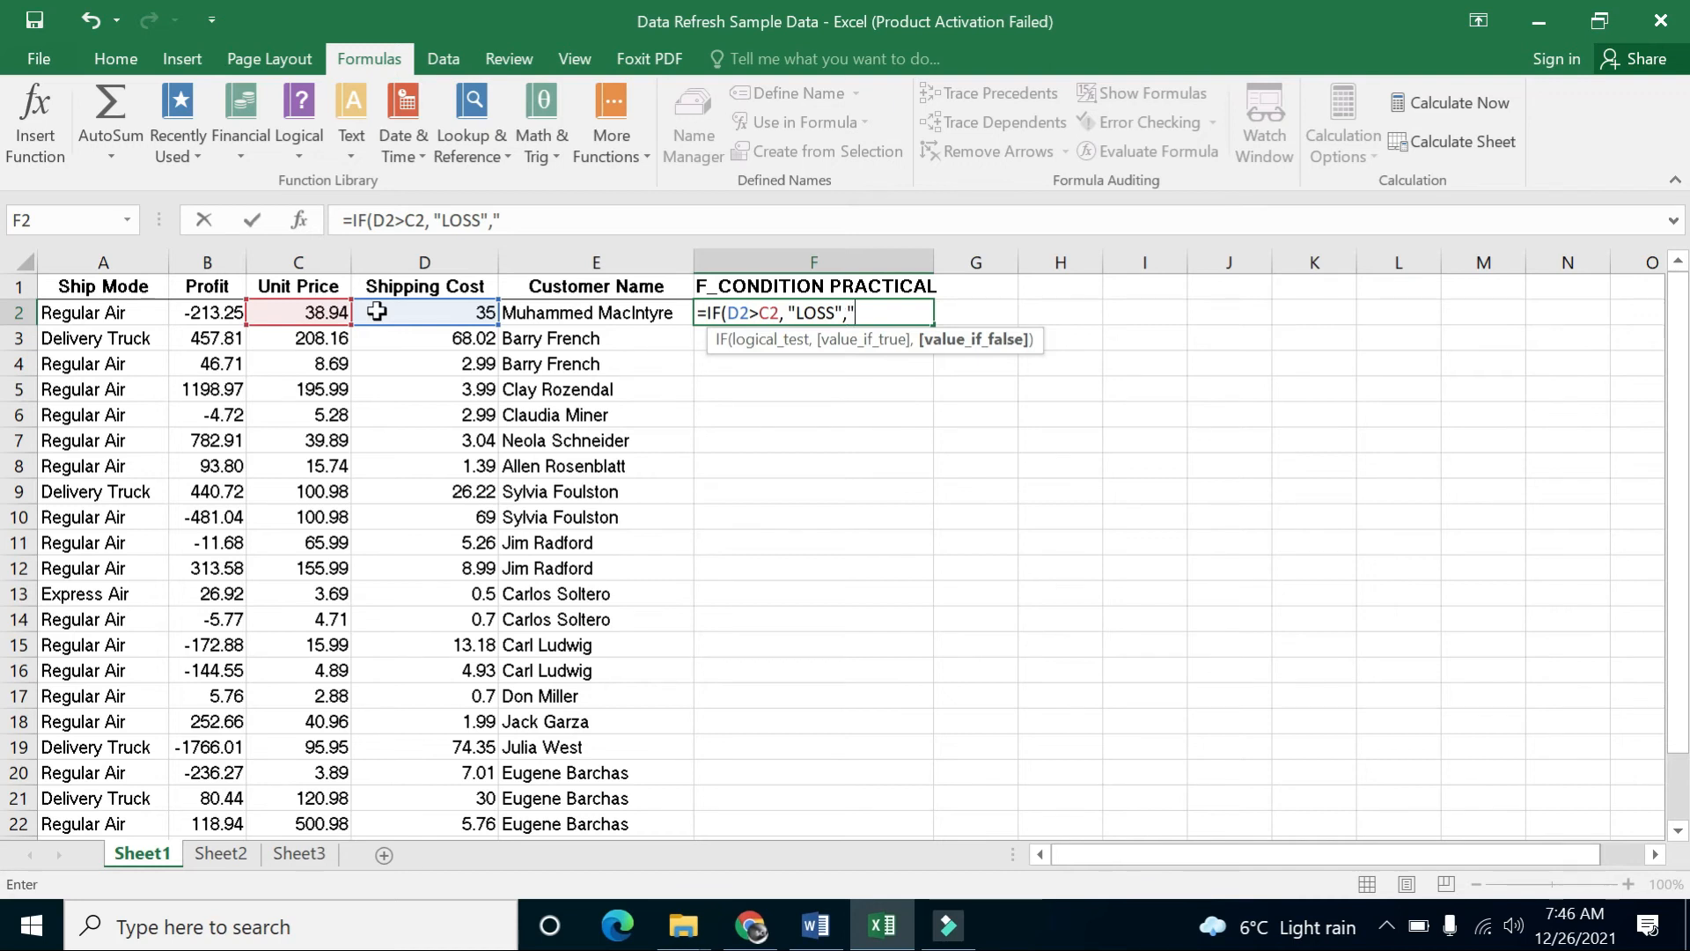
text(PROFI)
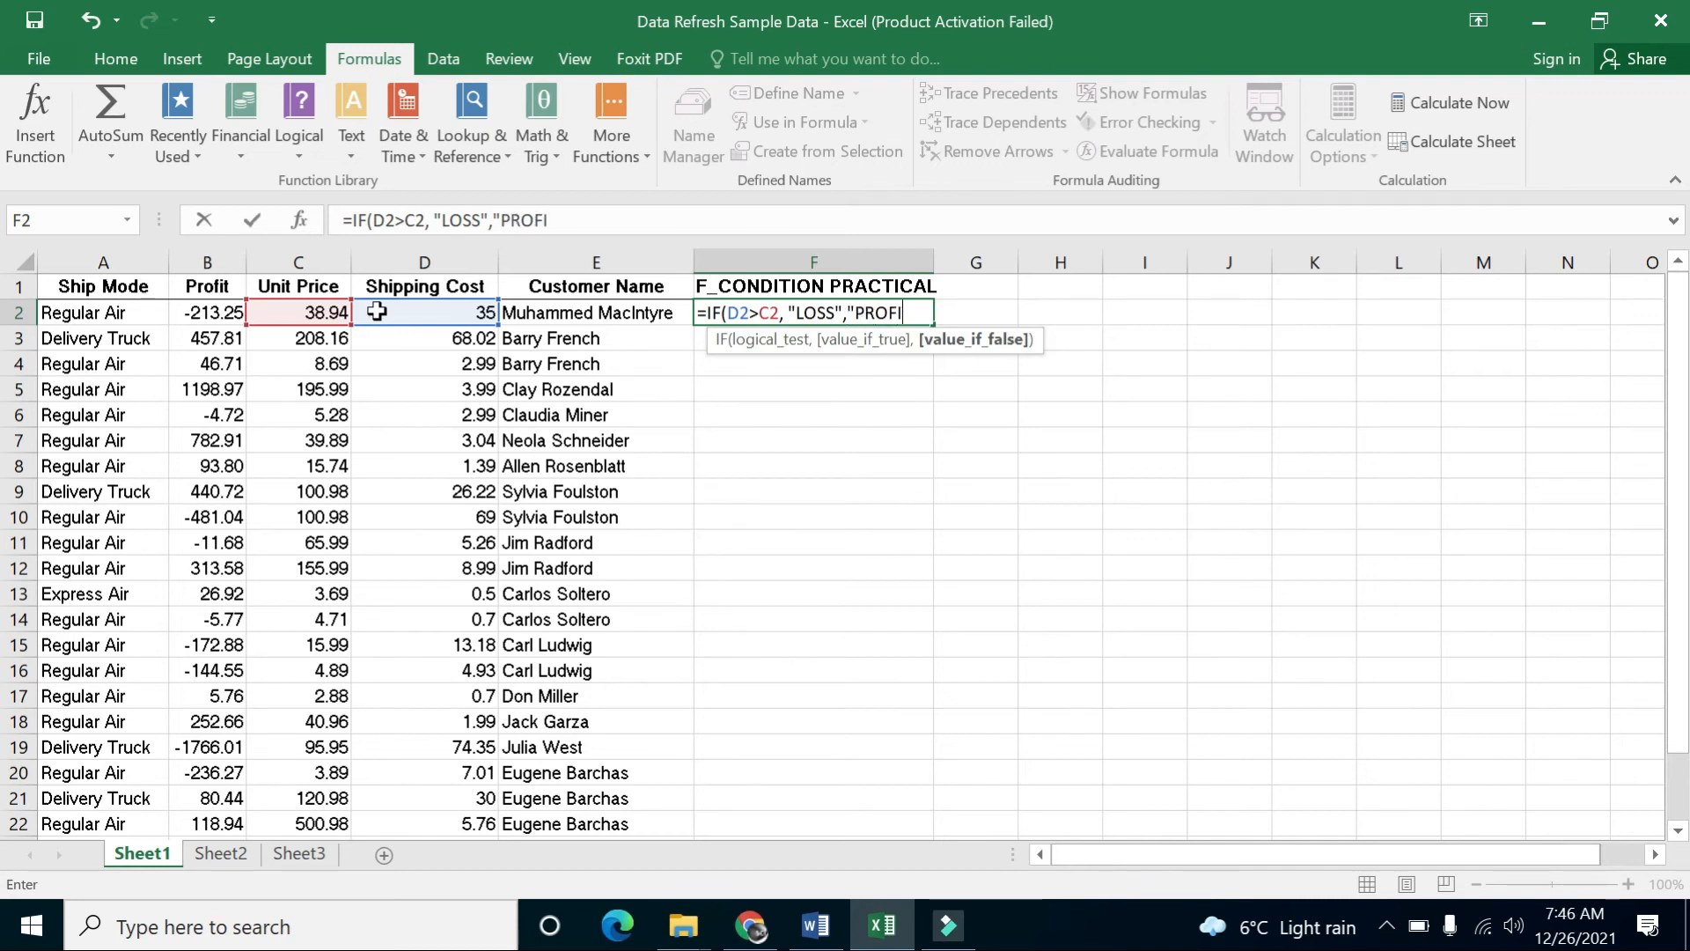
text(T")
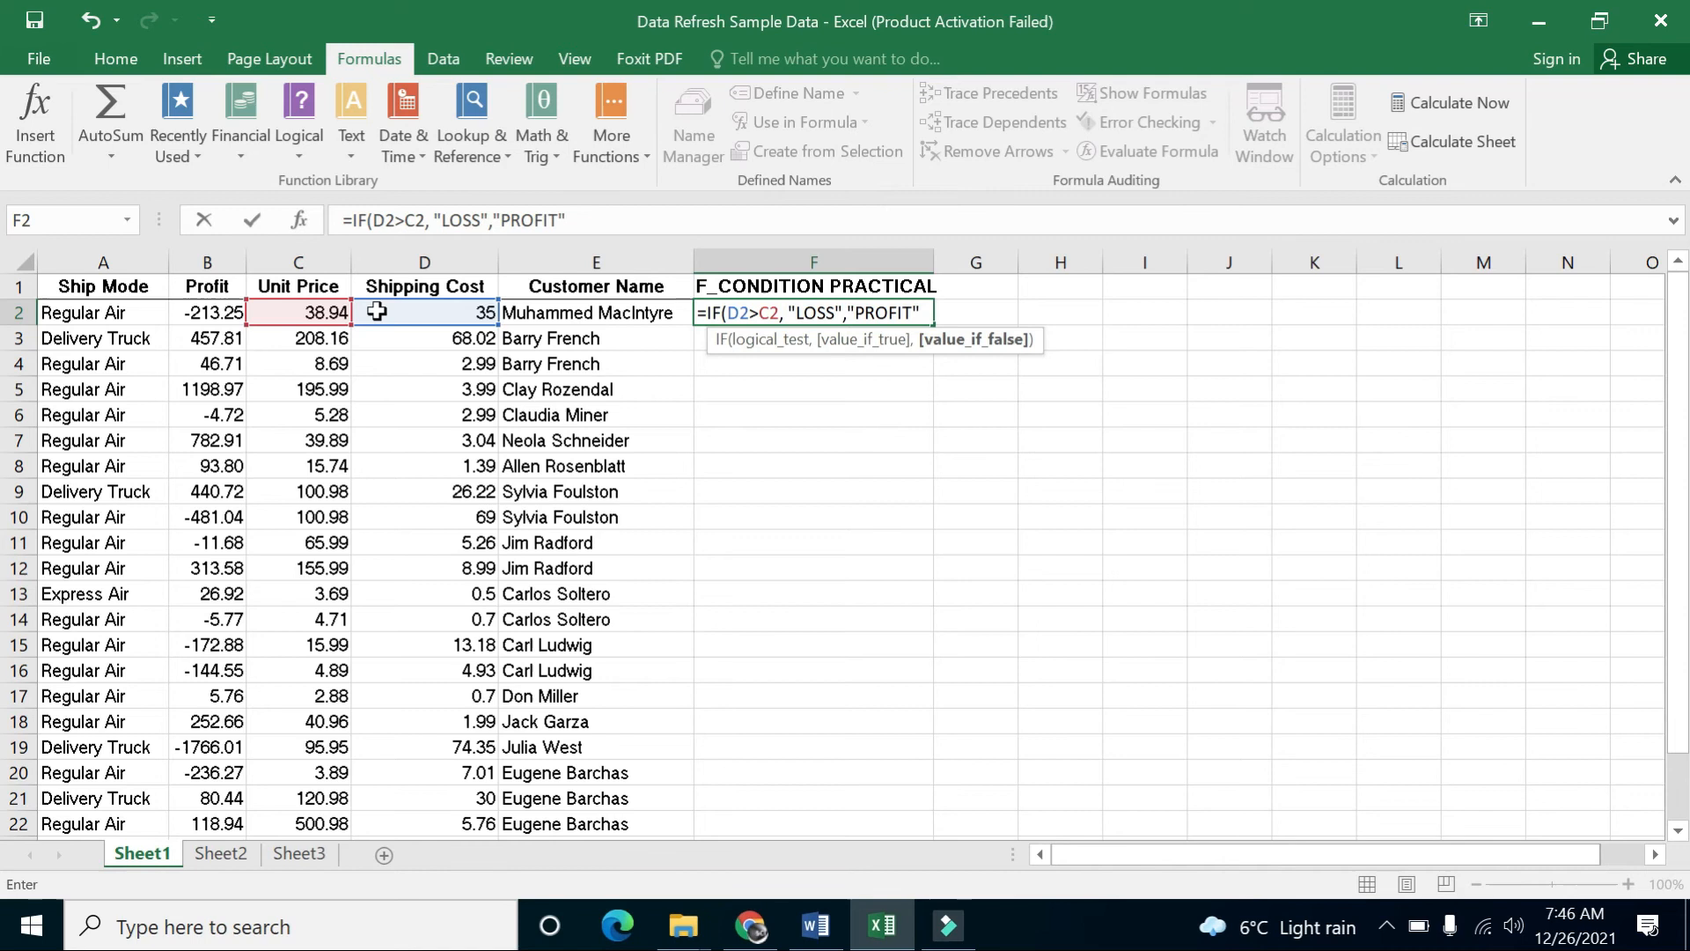
mouse_move(730, 335)
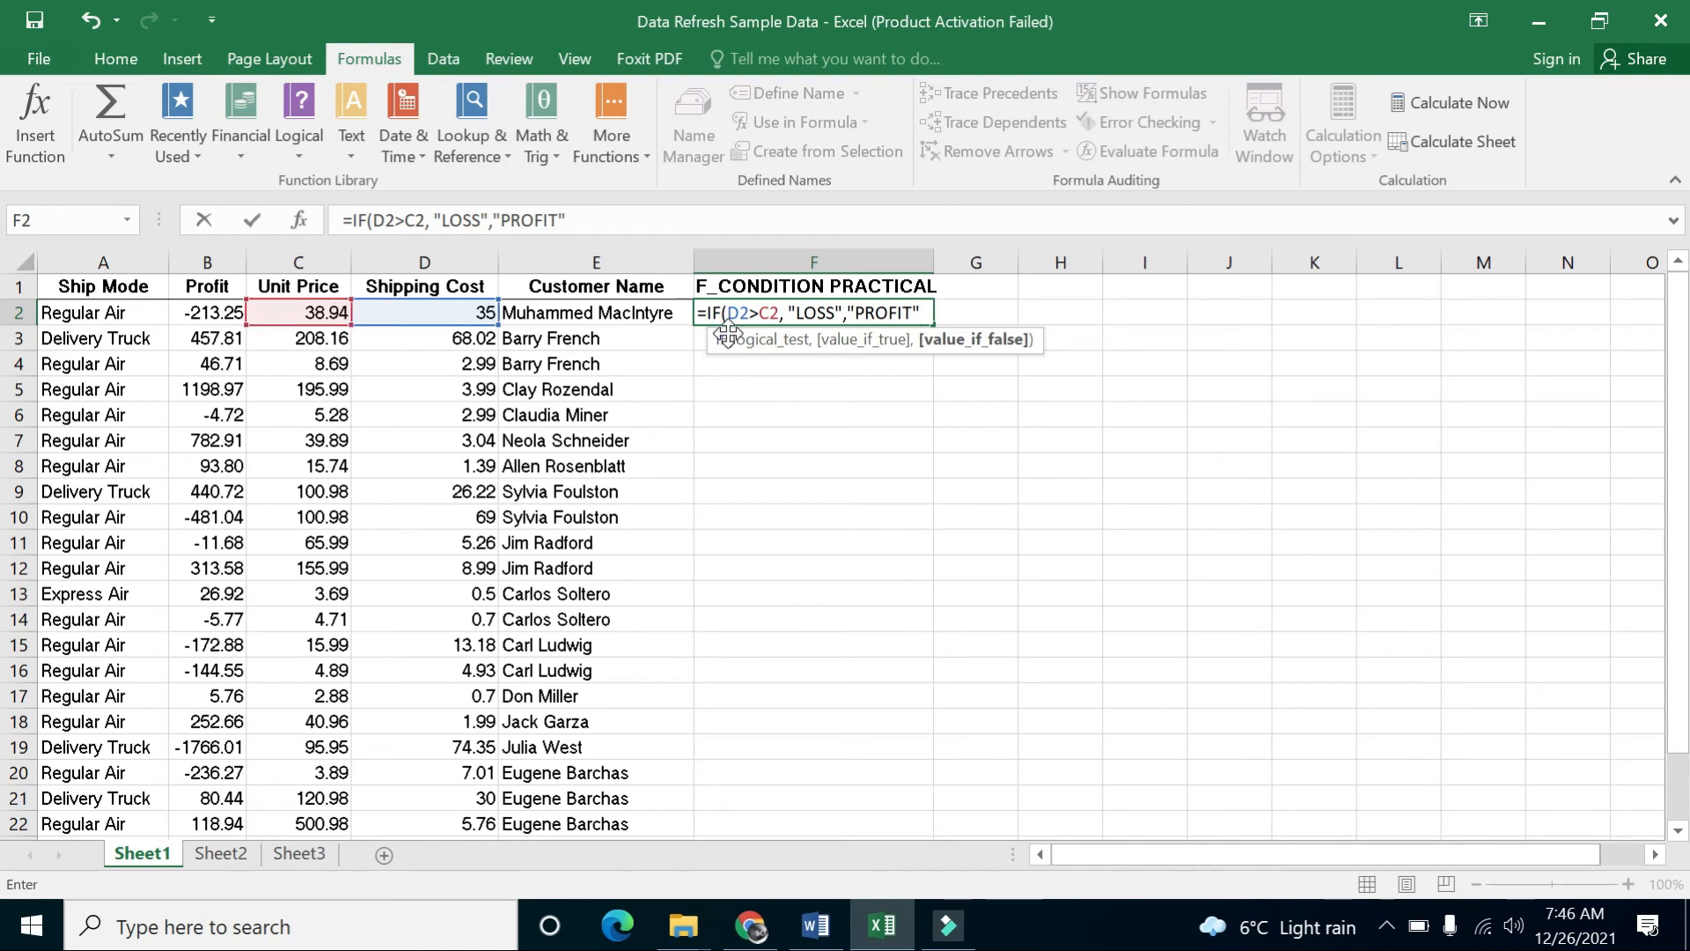
Close the formula =IF(D2>C2,"LOSS","PROFIT") and reselect F2 showing PROFIT
text())
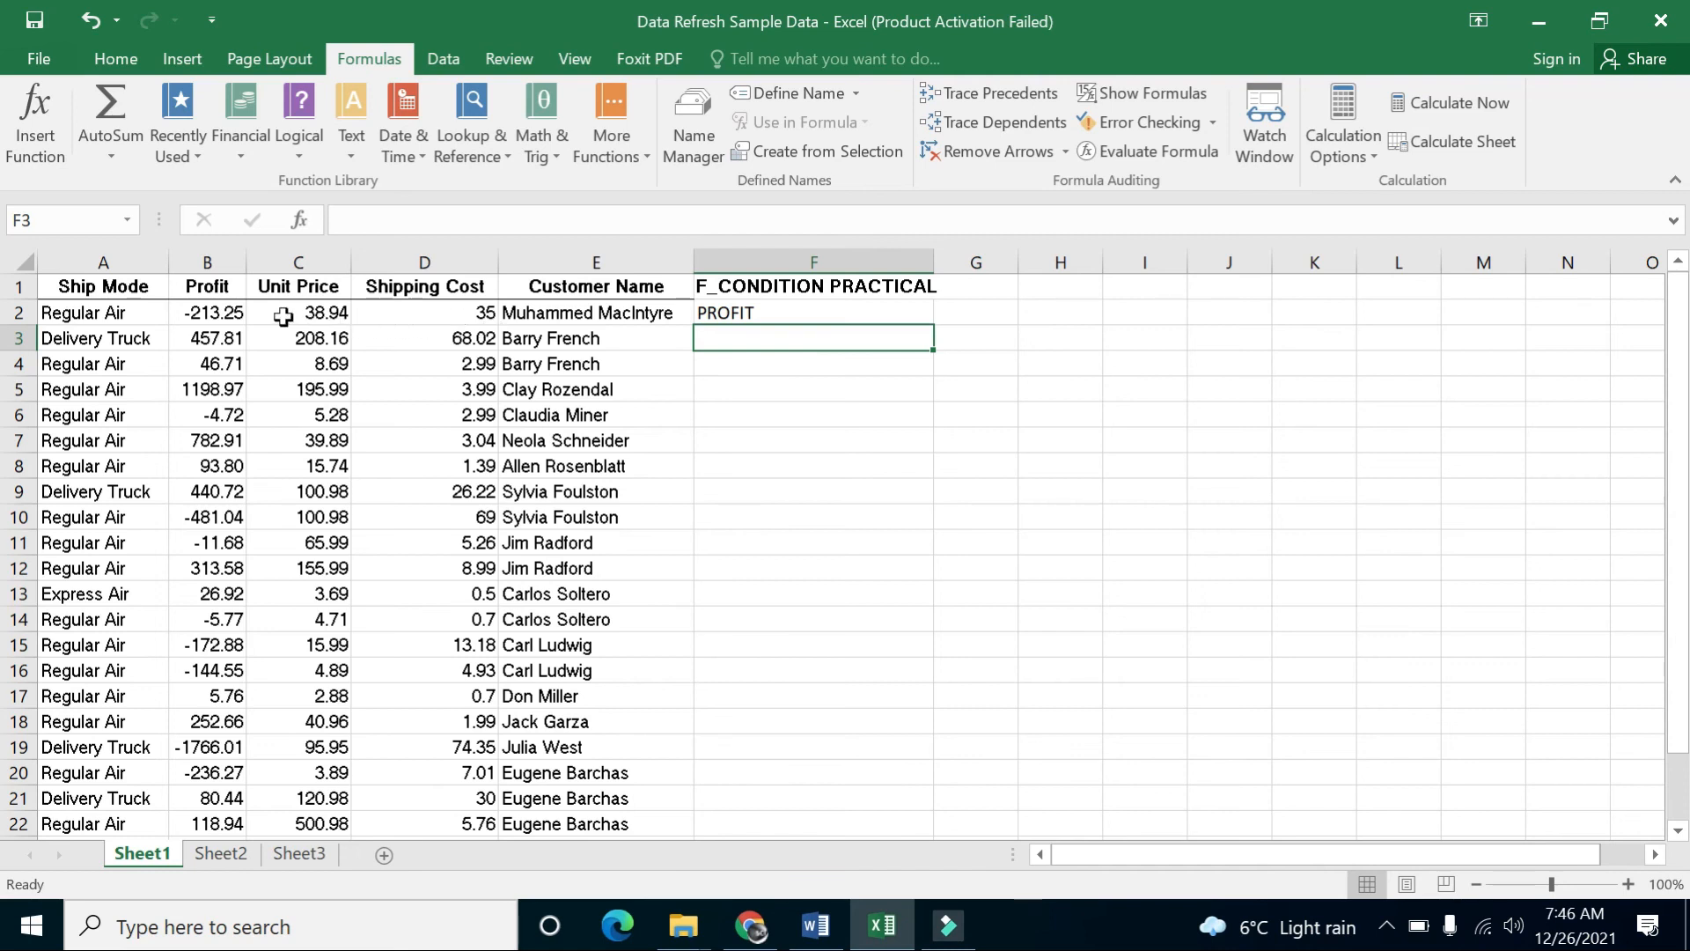
mouse_move(482, 326)
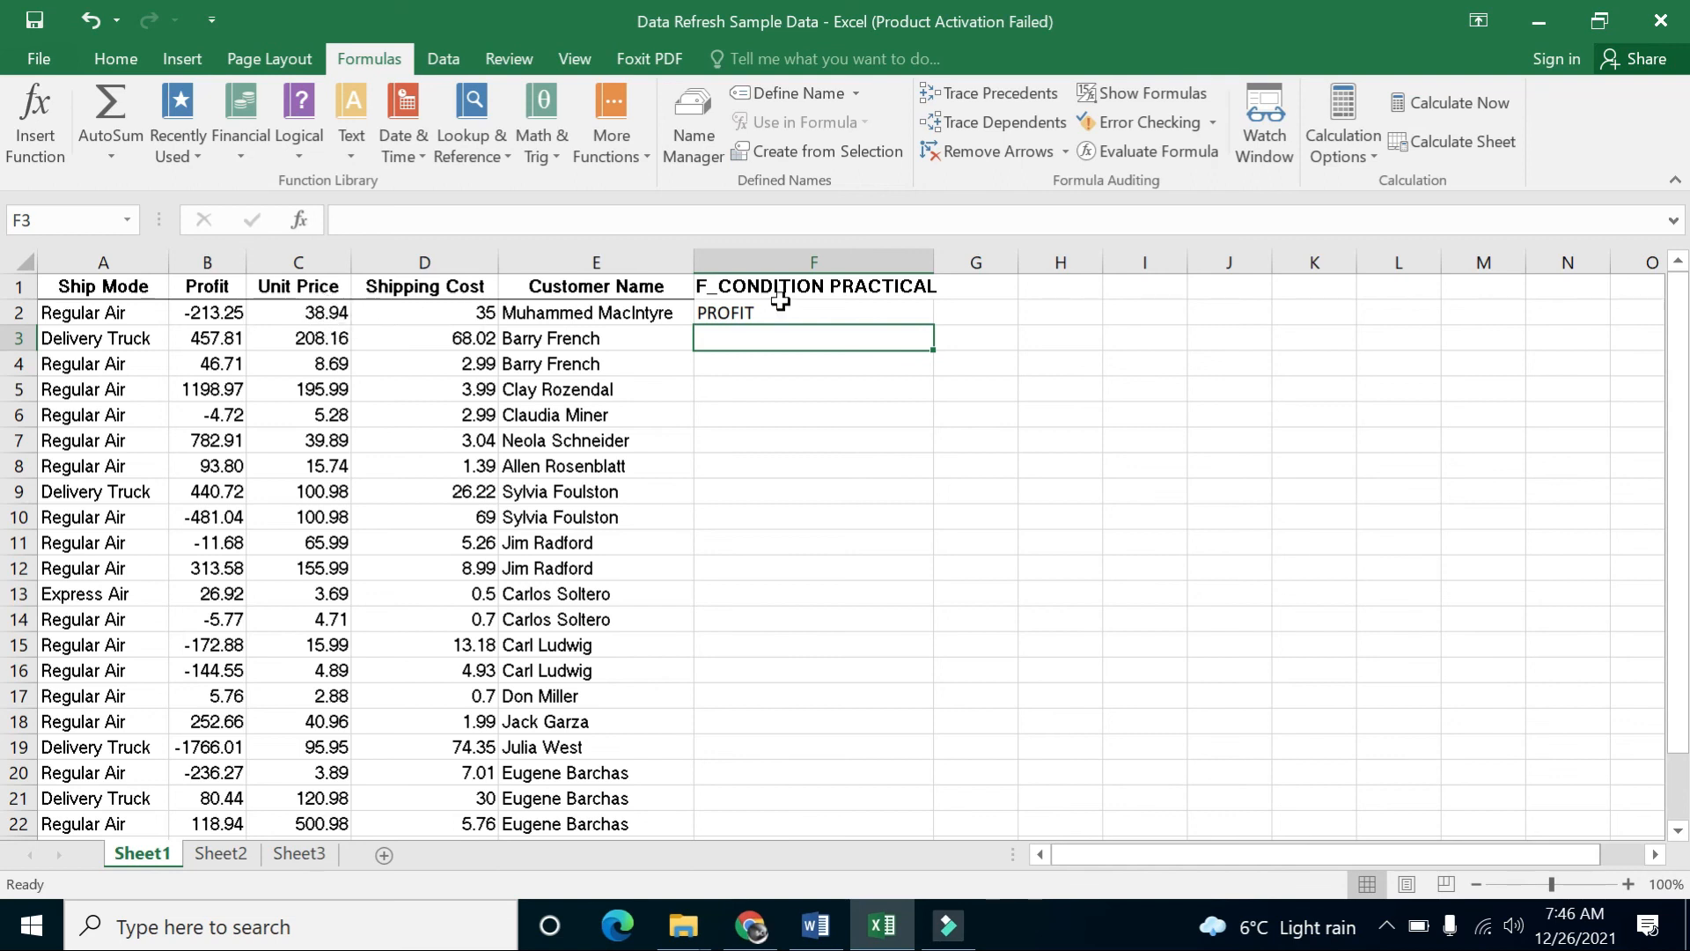
click(812, 312)
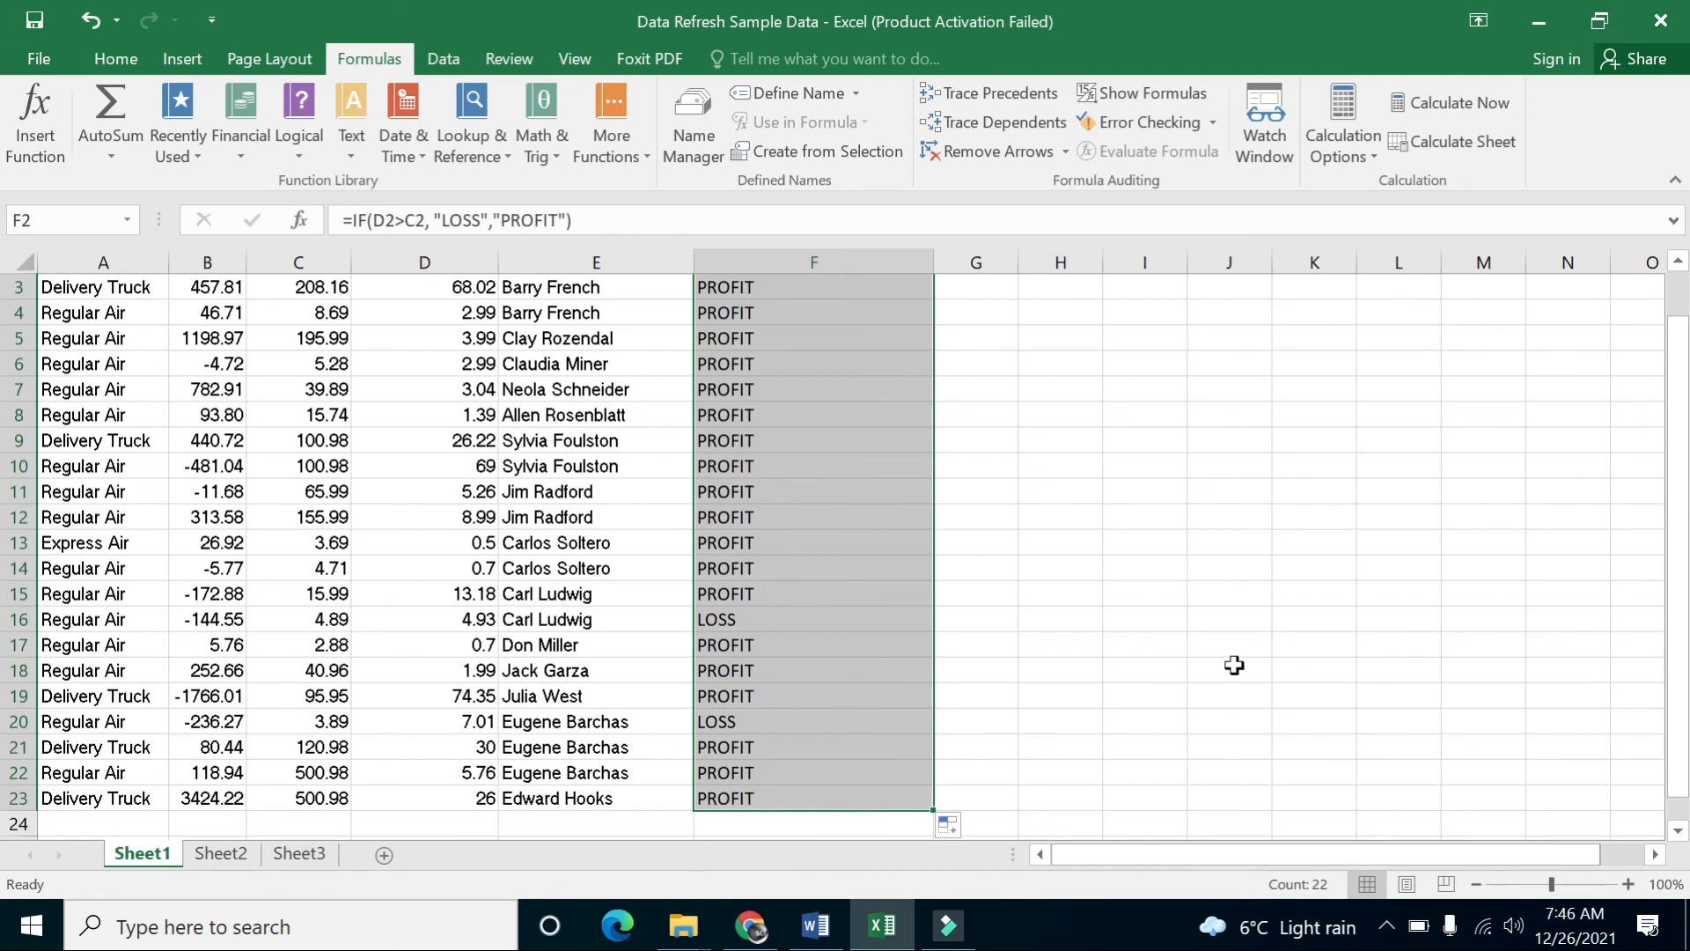
Scroll back up to view column F's PROFIT/LOSS results through row 23
scroll(up, 3)
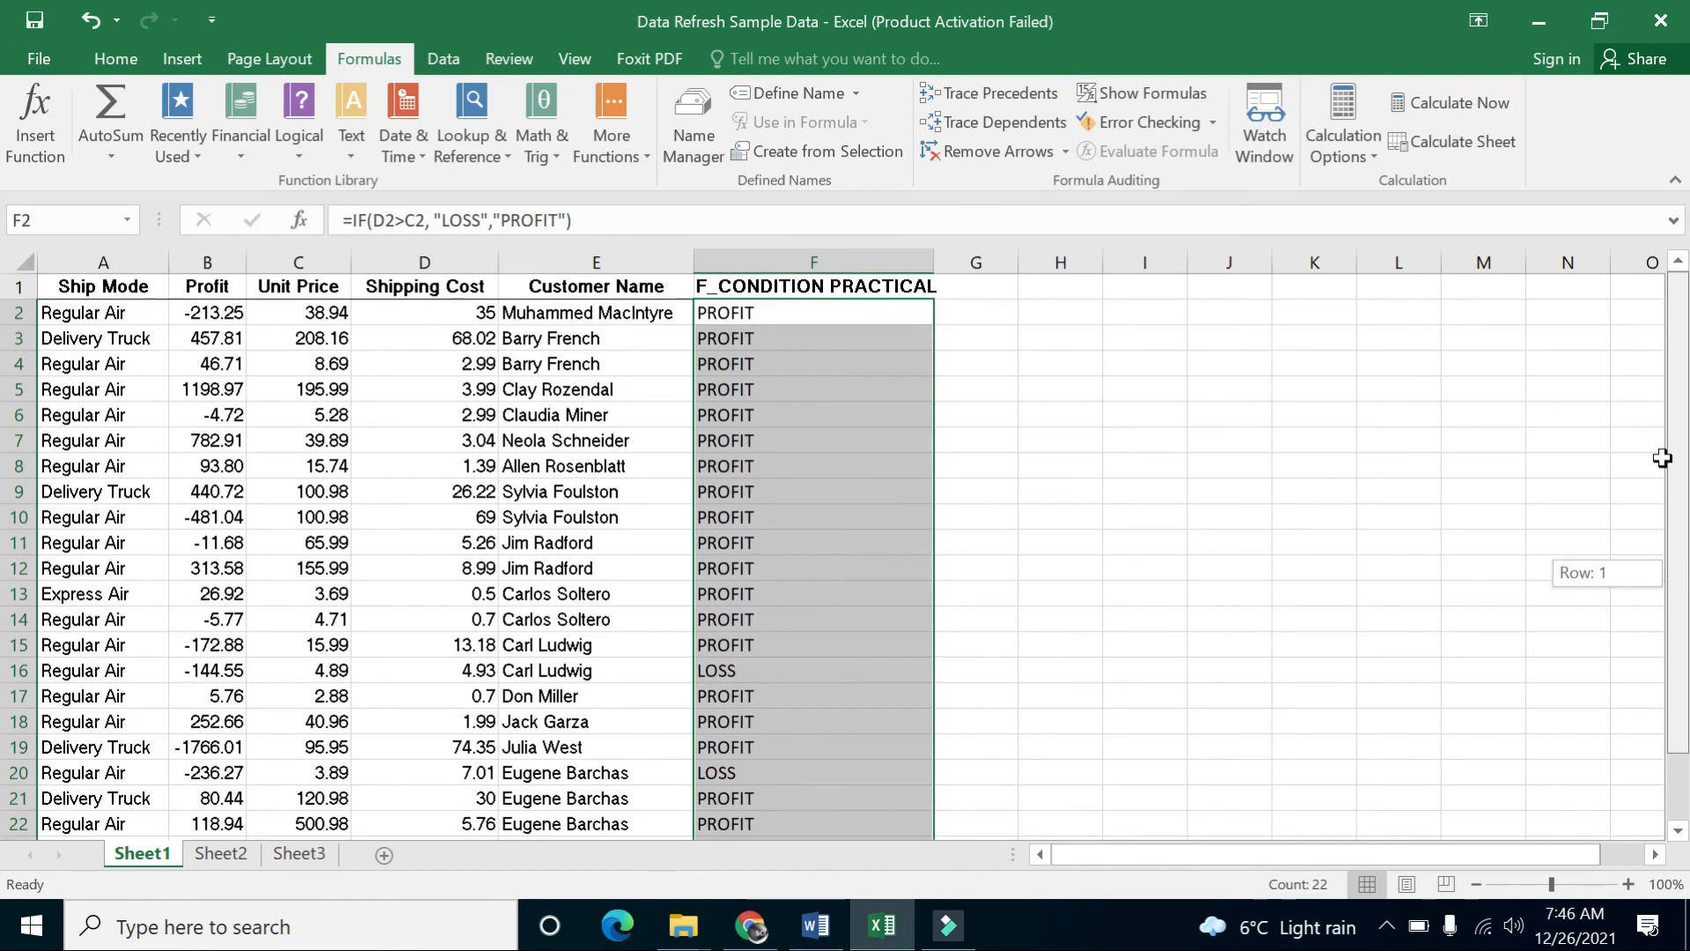